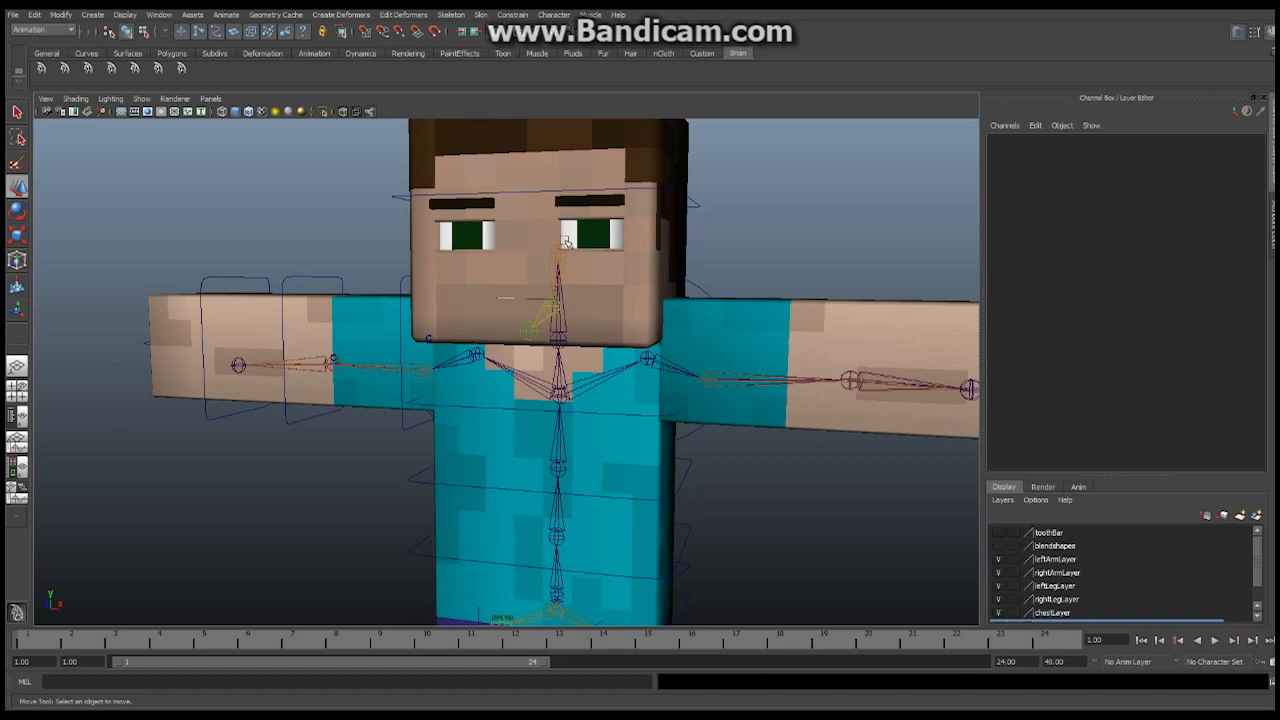
pyautogui.moveTo(388, 276)
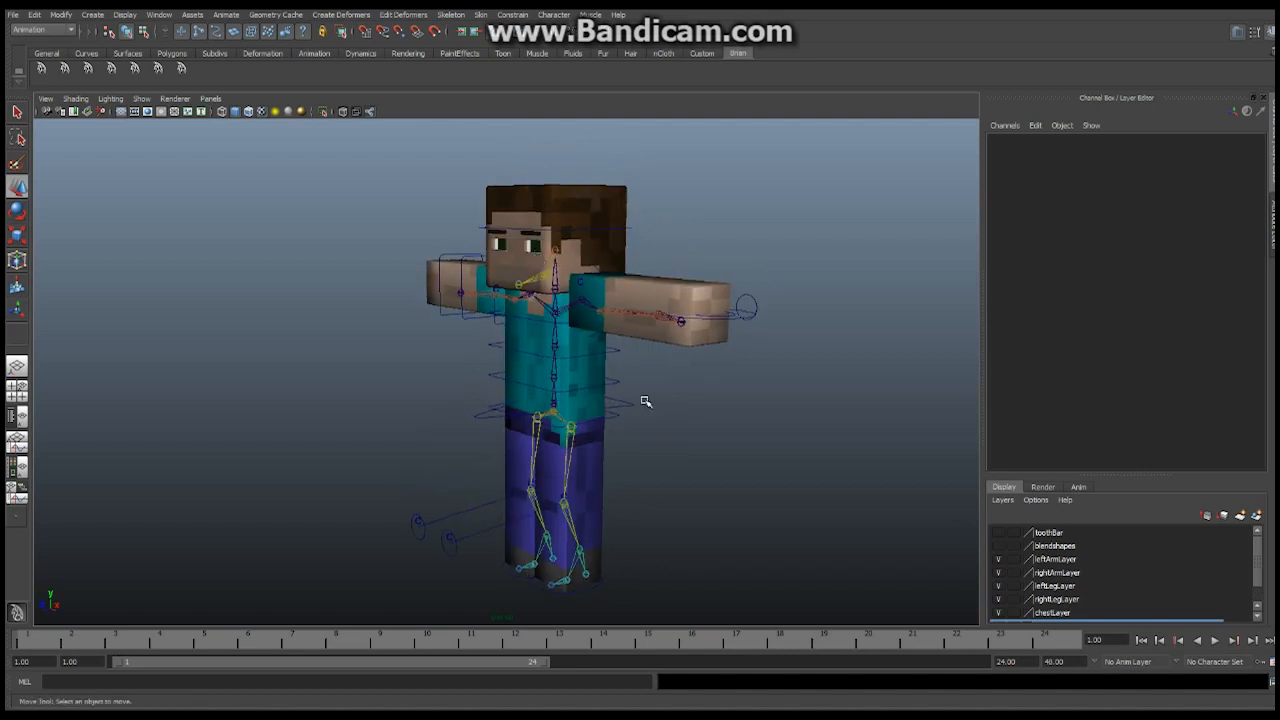
pyautogui.moveTo(624, 374)
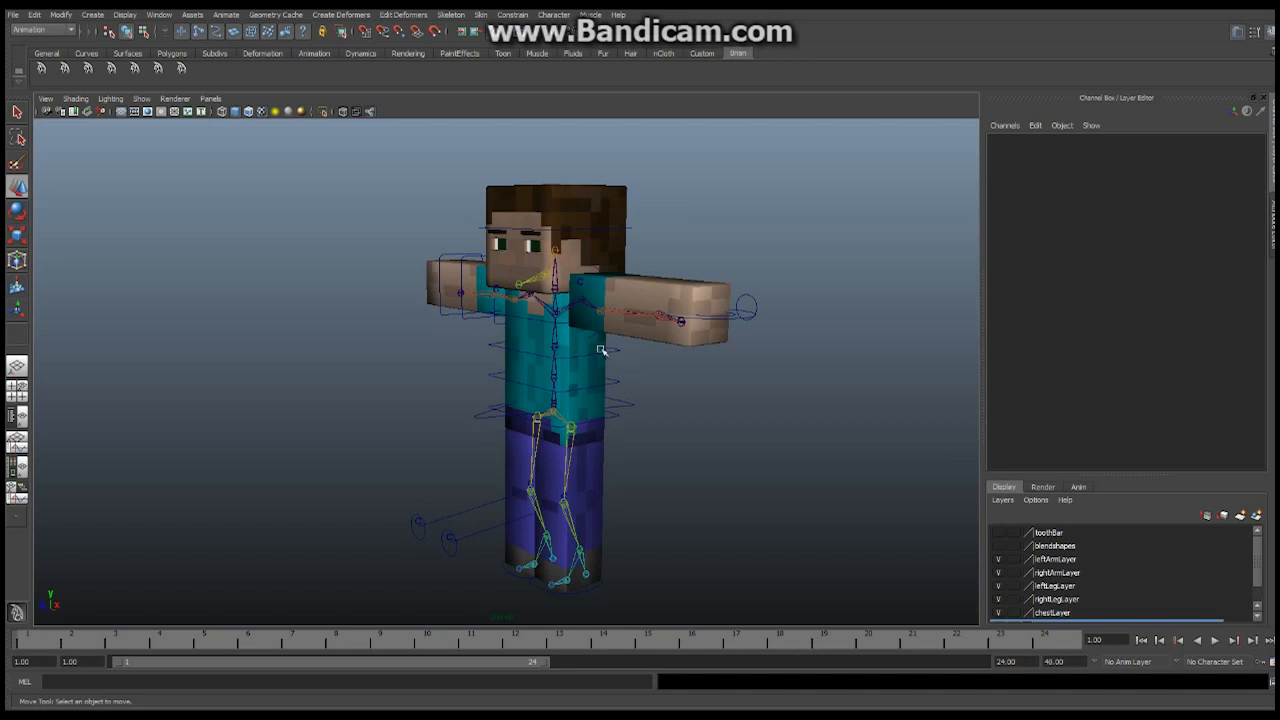
pyautogui.moveTo(604, 380)
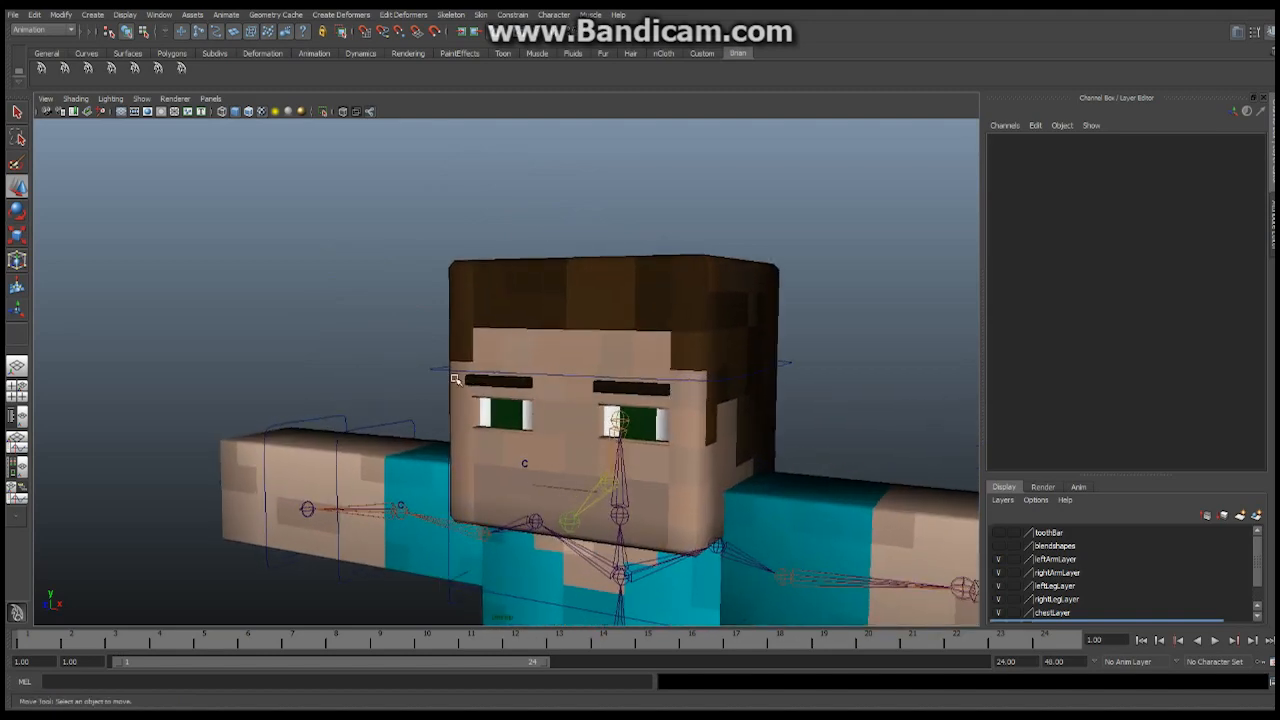
pyautogui.moveTo(518, 376)
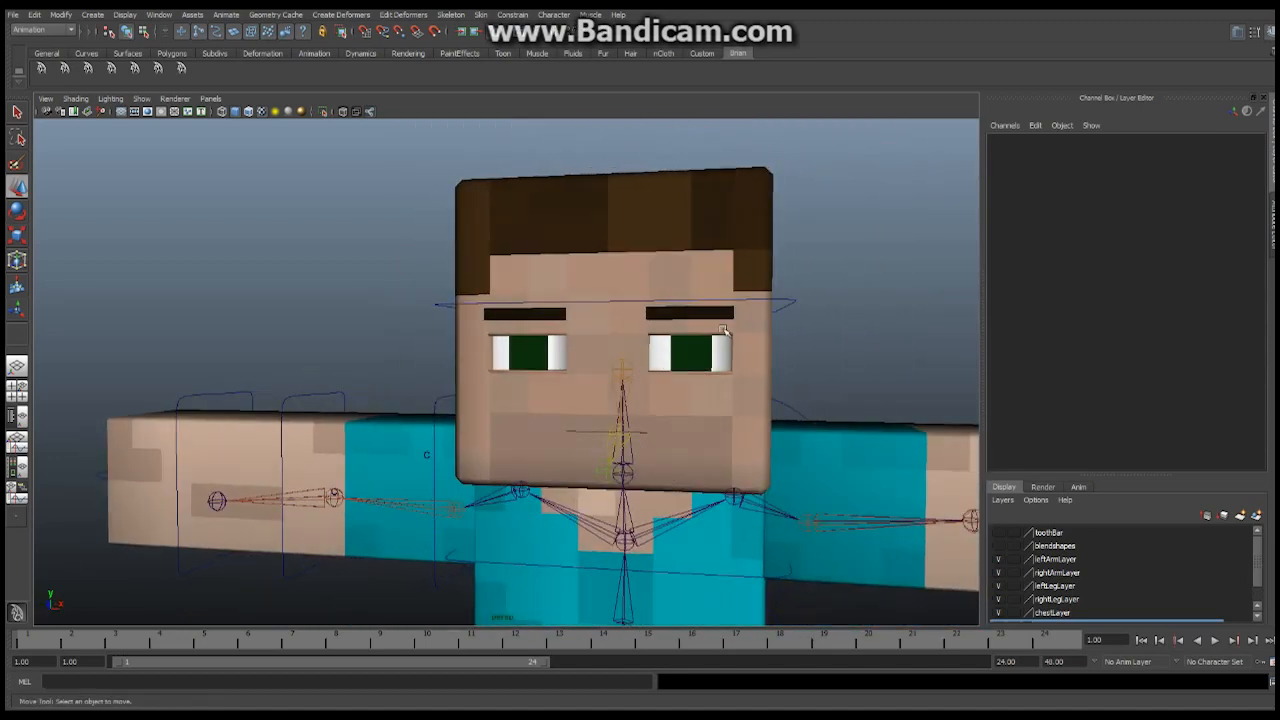
# - Untick Polygons in the viewport Show menu so the character meshes disappear
pyautogui.click(92, 14)
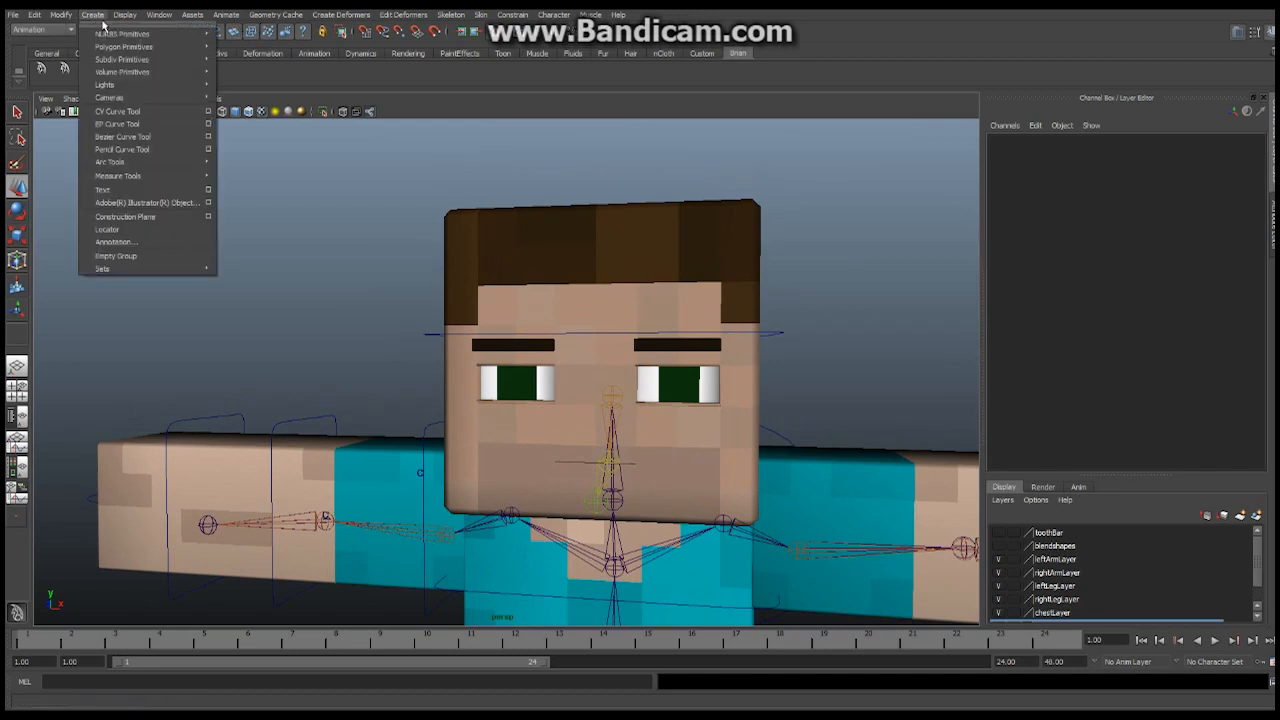
pyautogui.moveTo(124, 46)
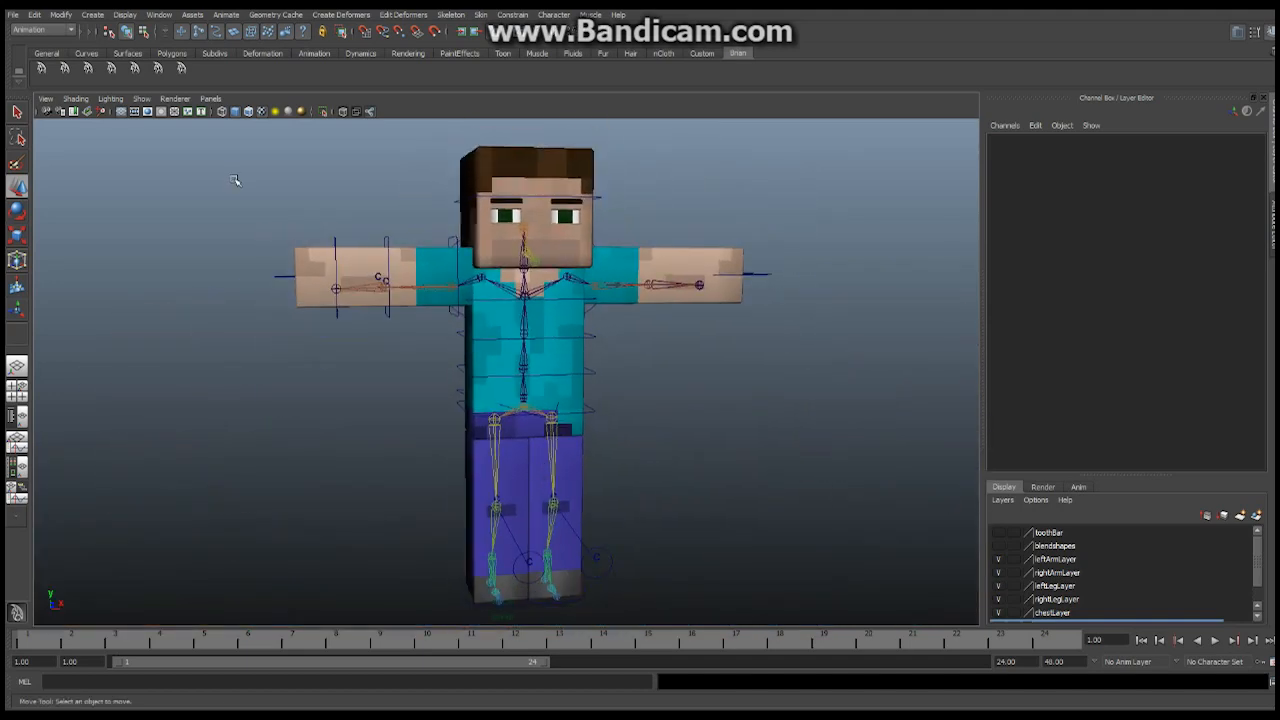
pyautogui.click(142, 98)
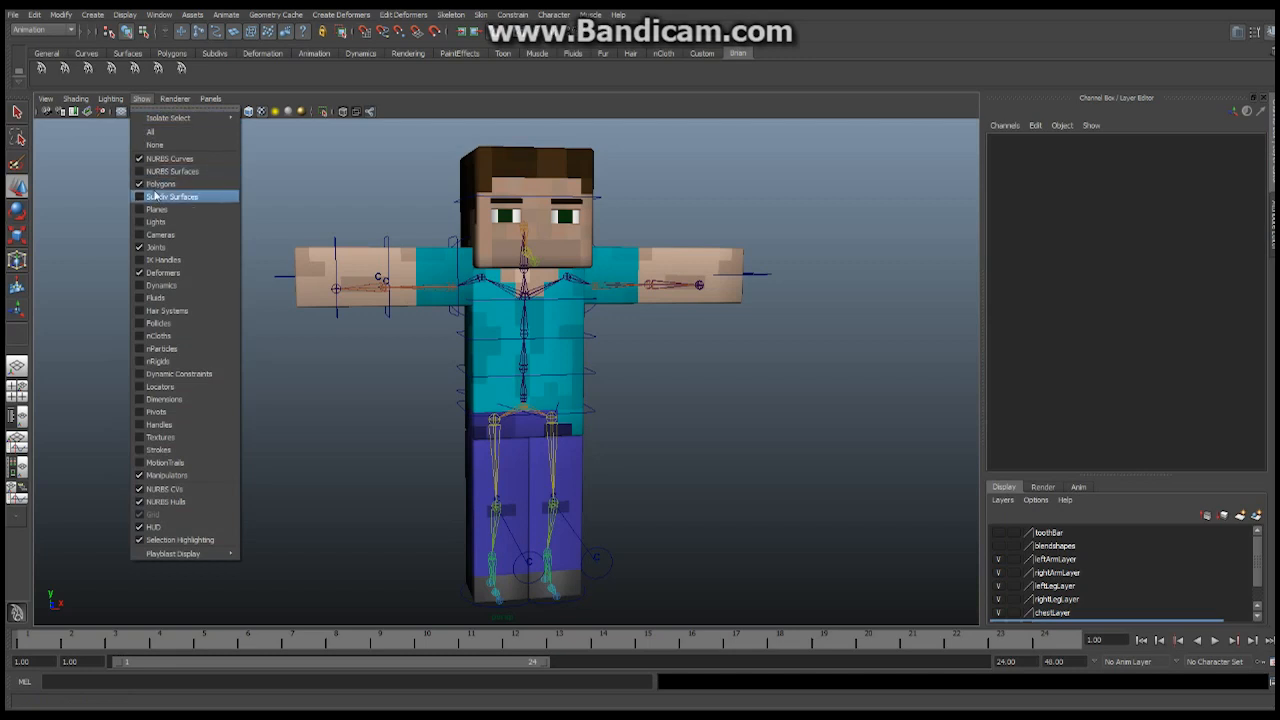
pyautogui.click(160, 184)
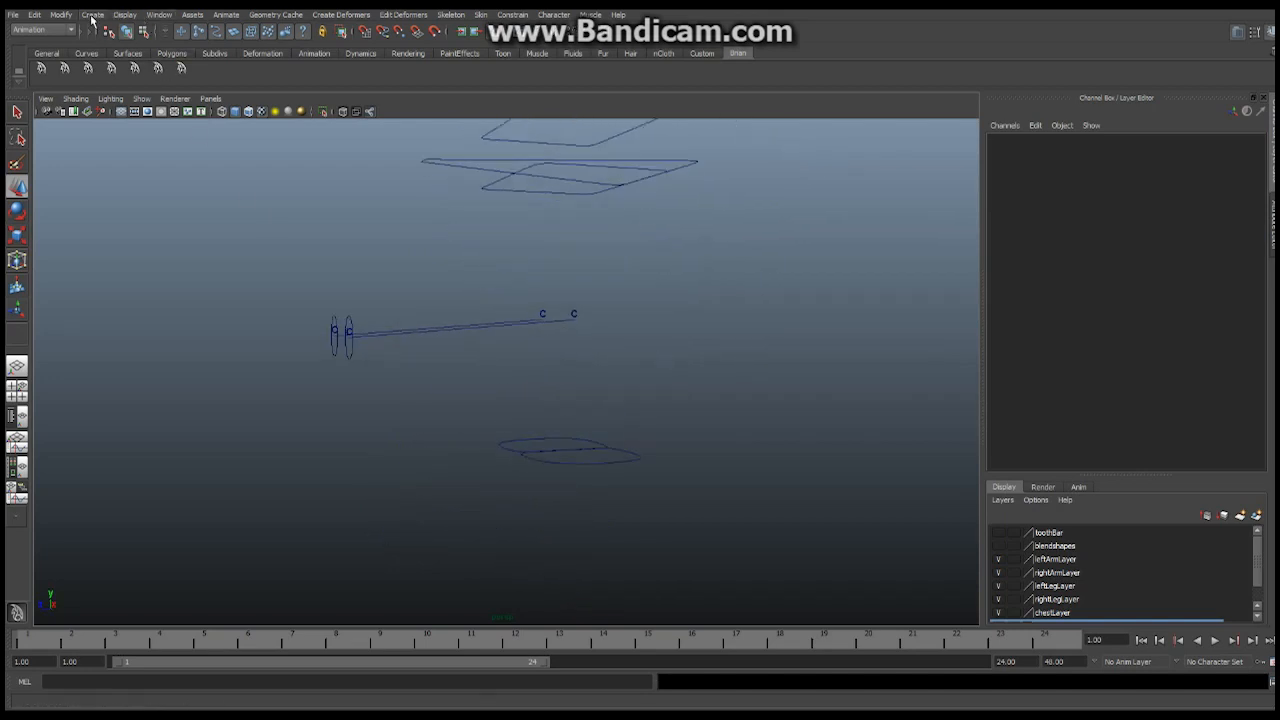
# - Create a NURBS circle at the origin and start renaming it as the eyebrow control
pyautogui.click(92, 14)
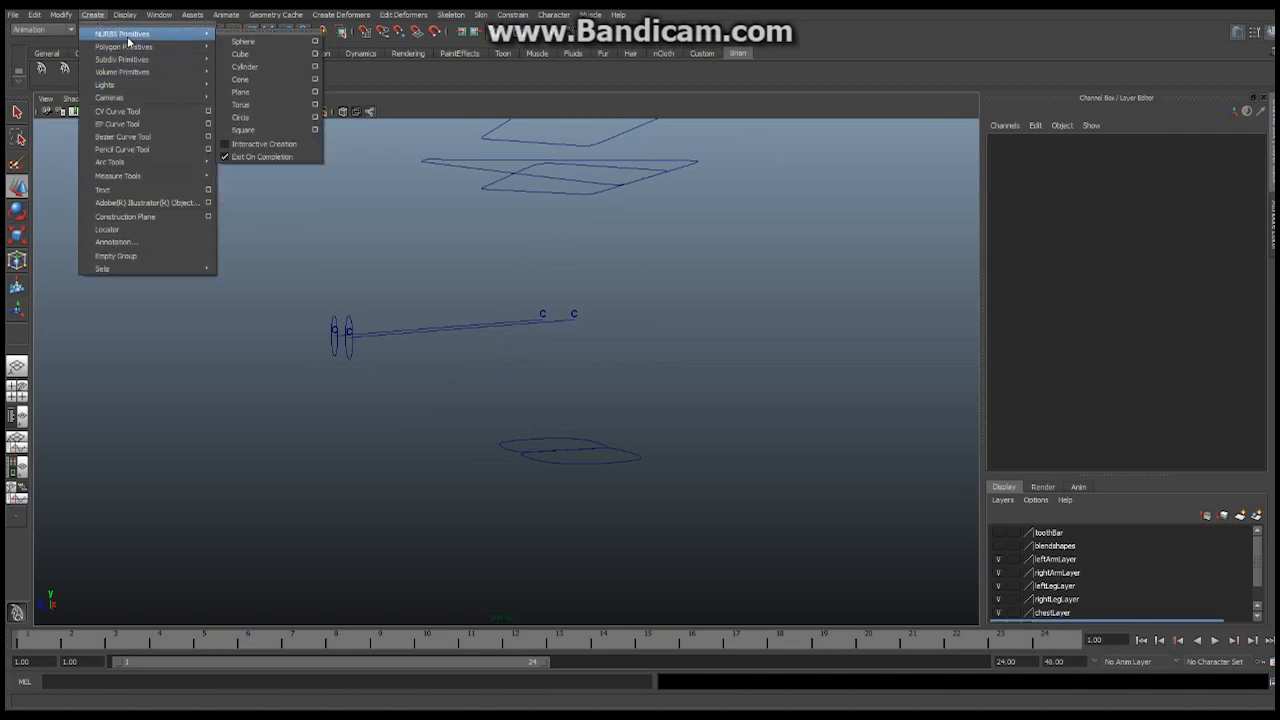
pyautogui.moveTo(244, 66)
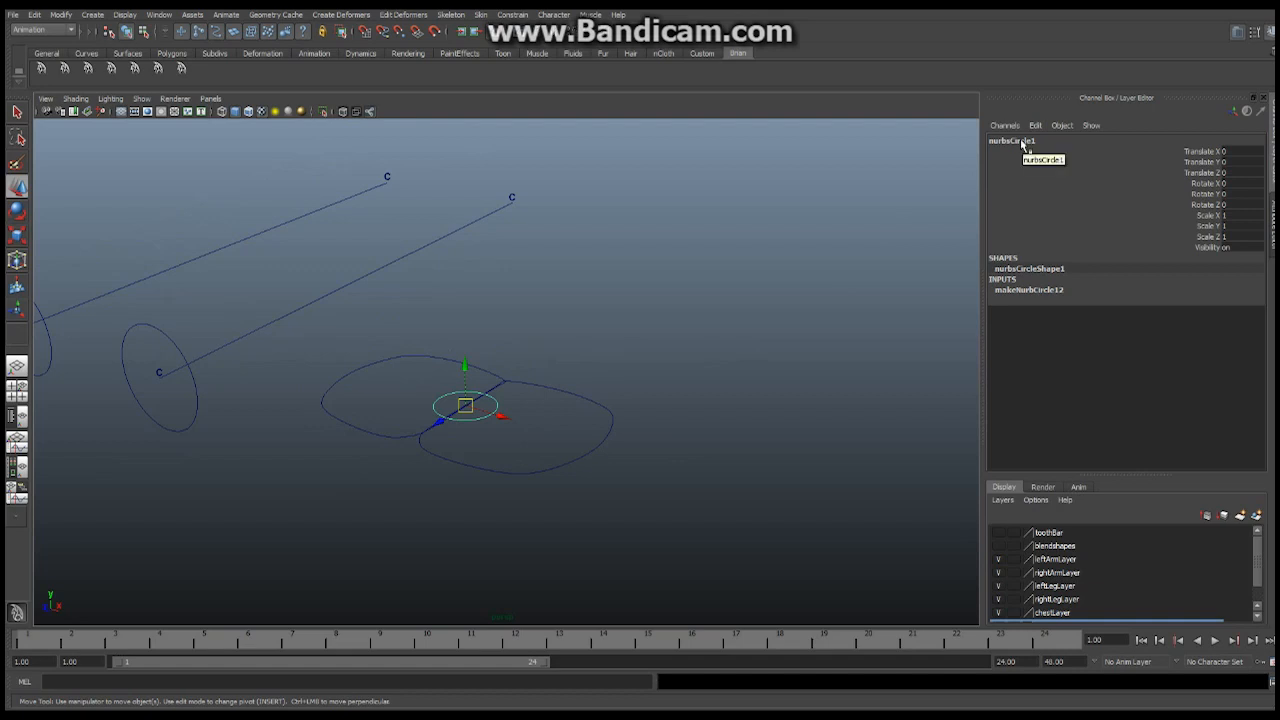
pyautogui.doubleClick(1010, 140)
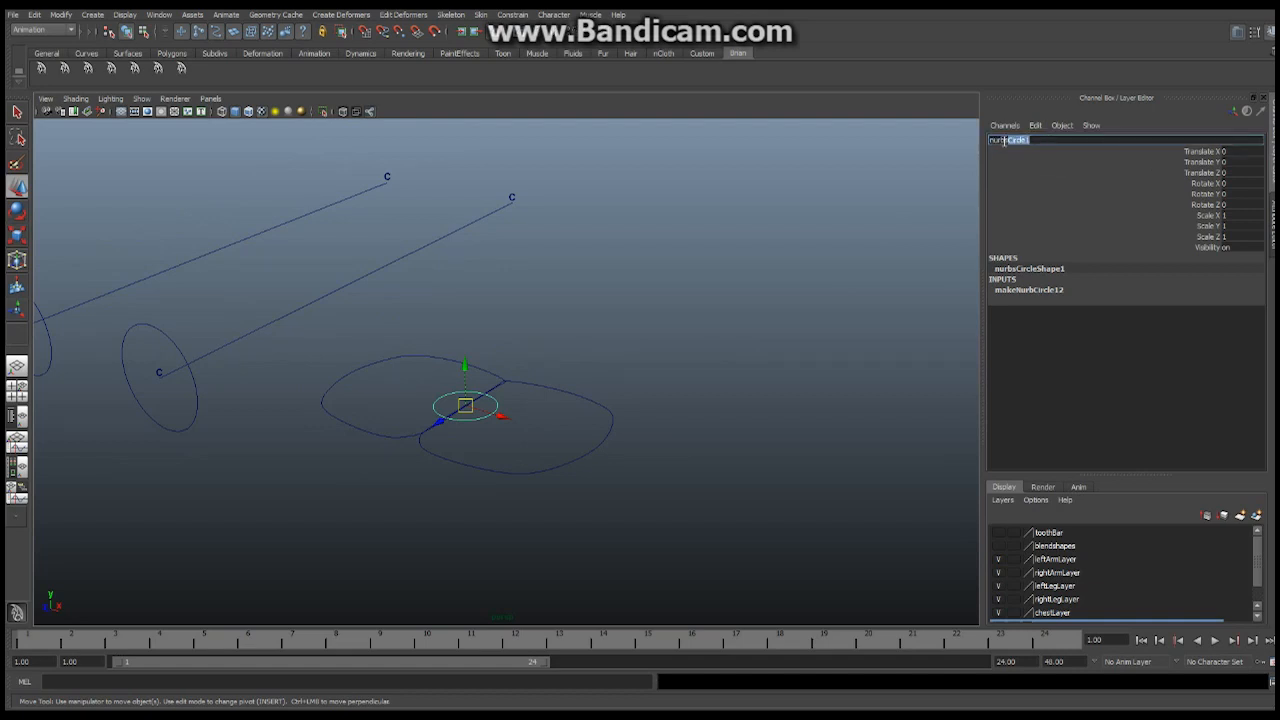
pyautogui.moveTo(1028, 150)
pyautogui.write('cnt_eyeBrow_R')
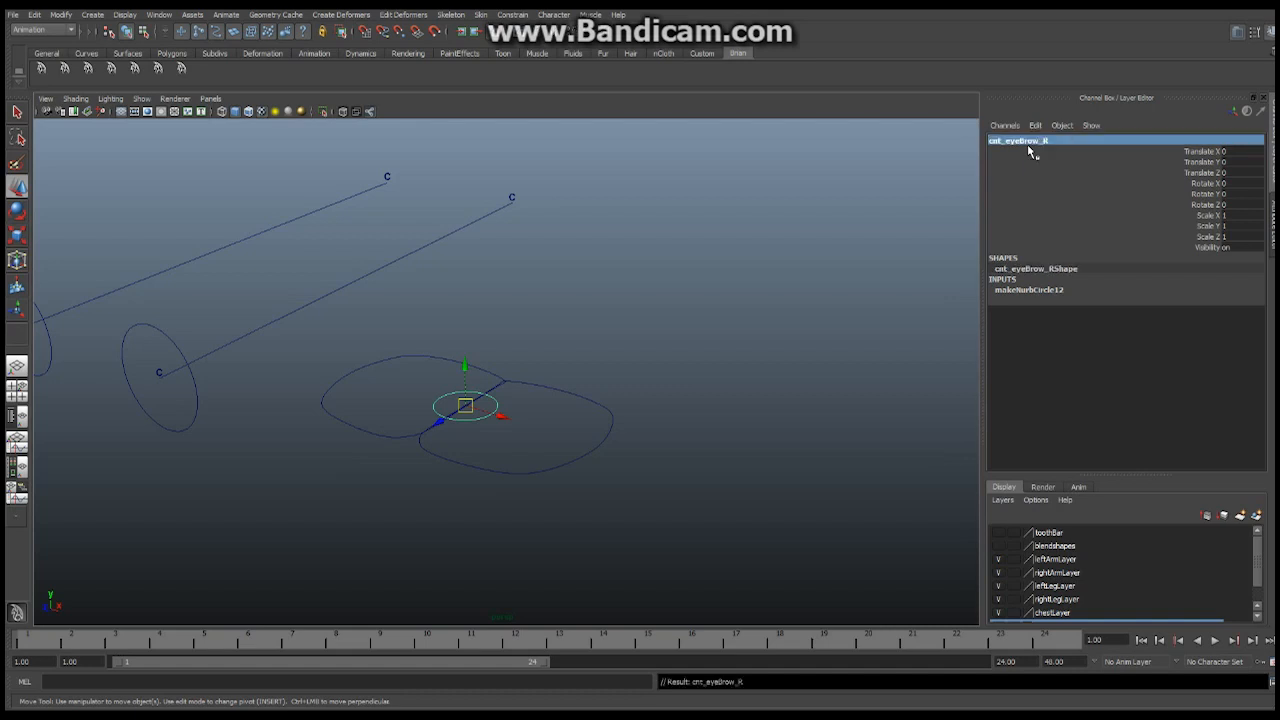
pyautogui.moveTo(532, 444)
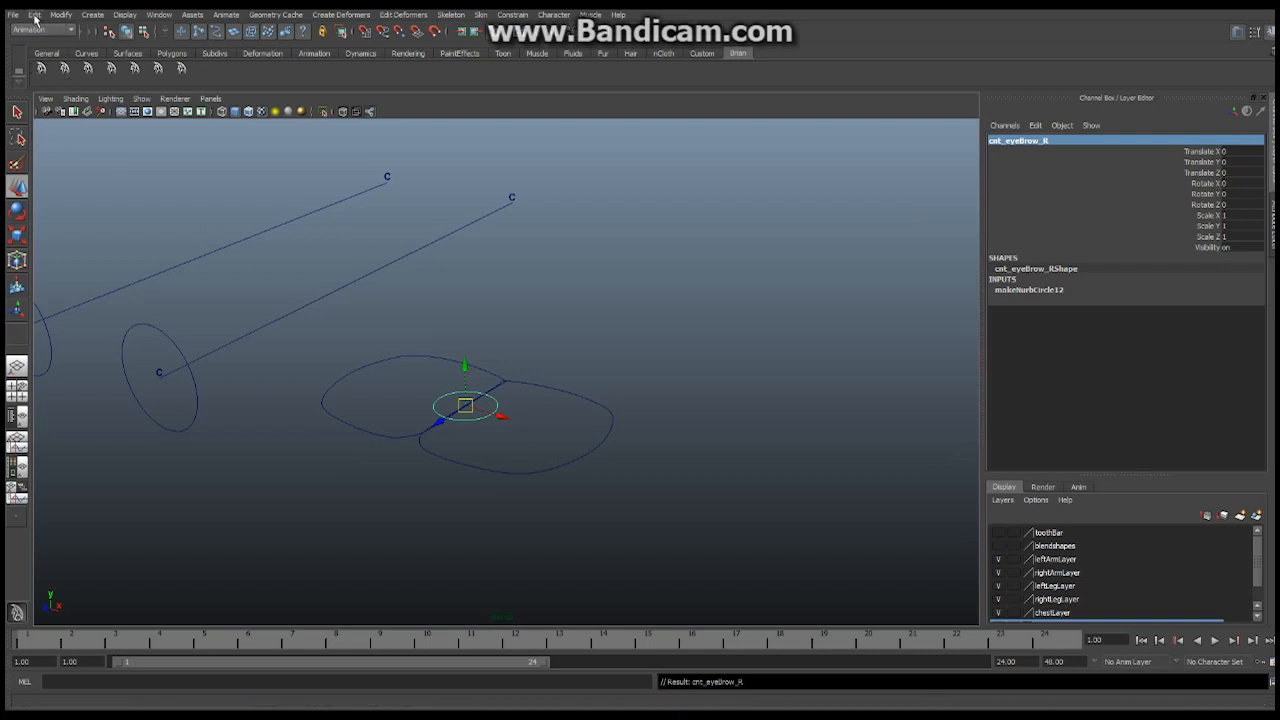
# - Group the eyebrow circle under a new parent and rename group1 in the Channel Box
pyautogui.click(36, 14)
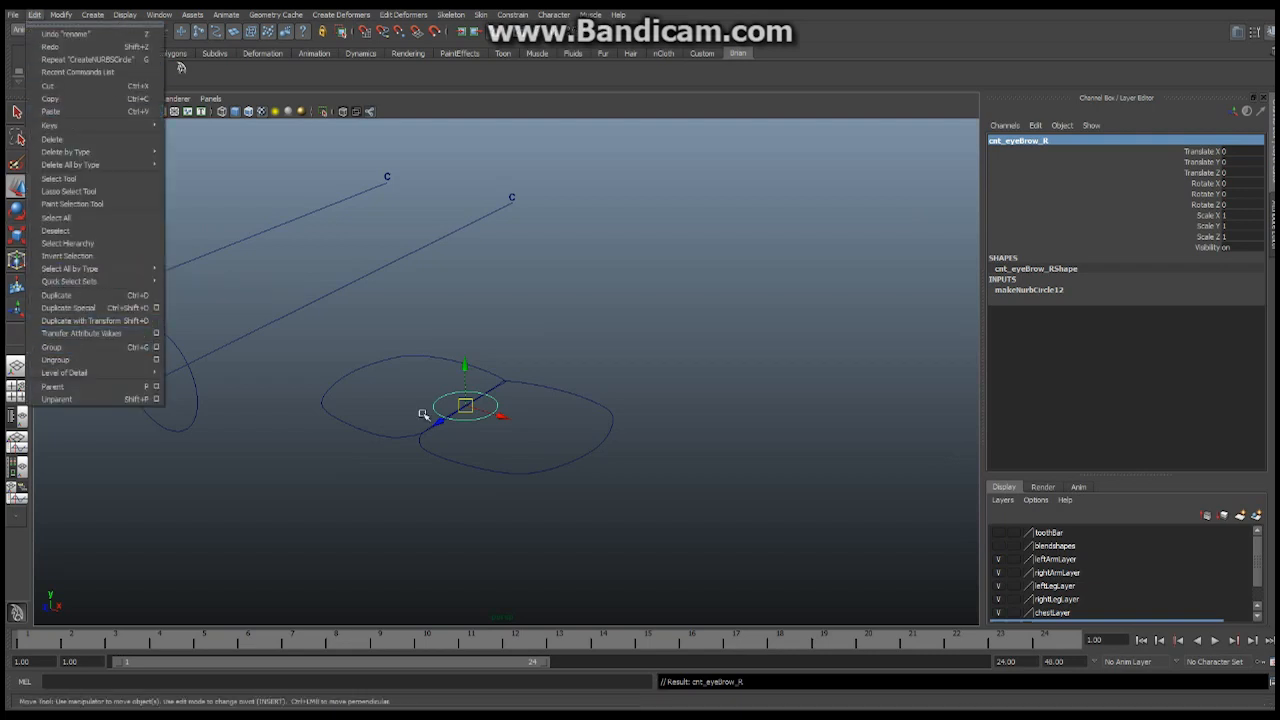
pyautogui.moveTo(70, 280)
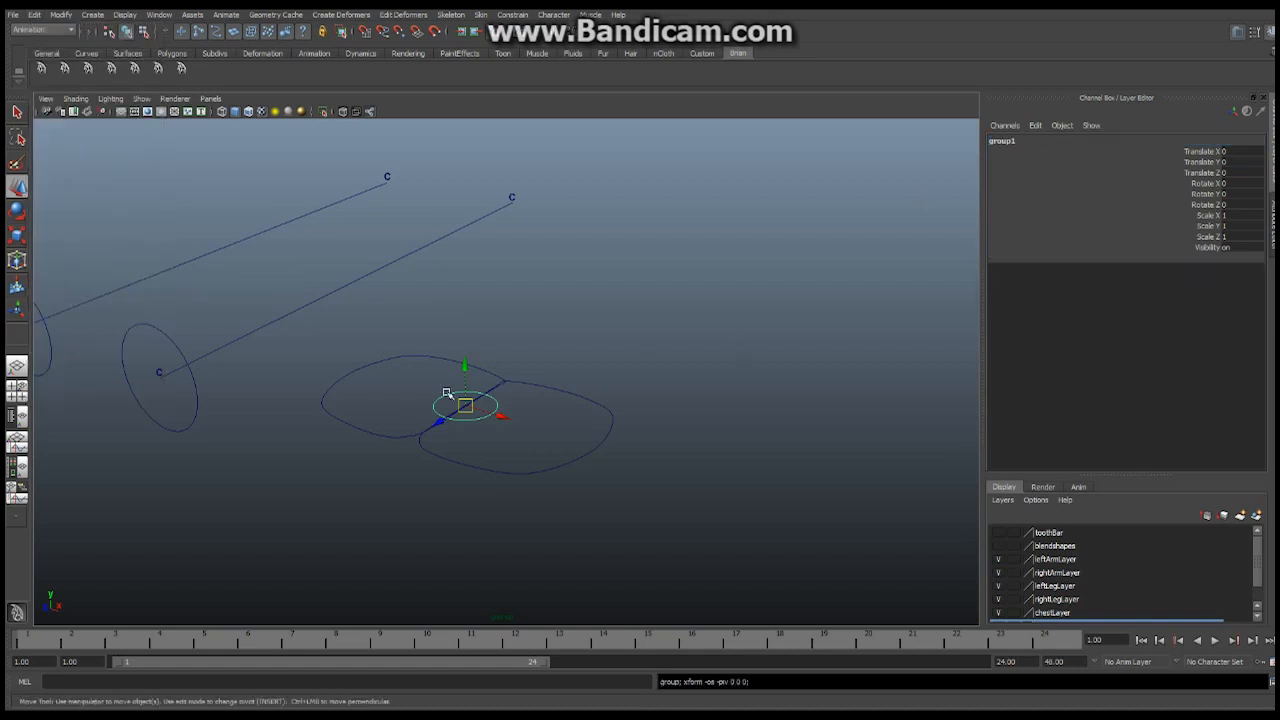
pyautogui.doubleClick(1000, 140)
pyautogui.write('adj_eyeBrows')
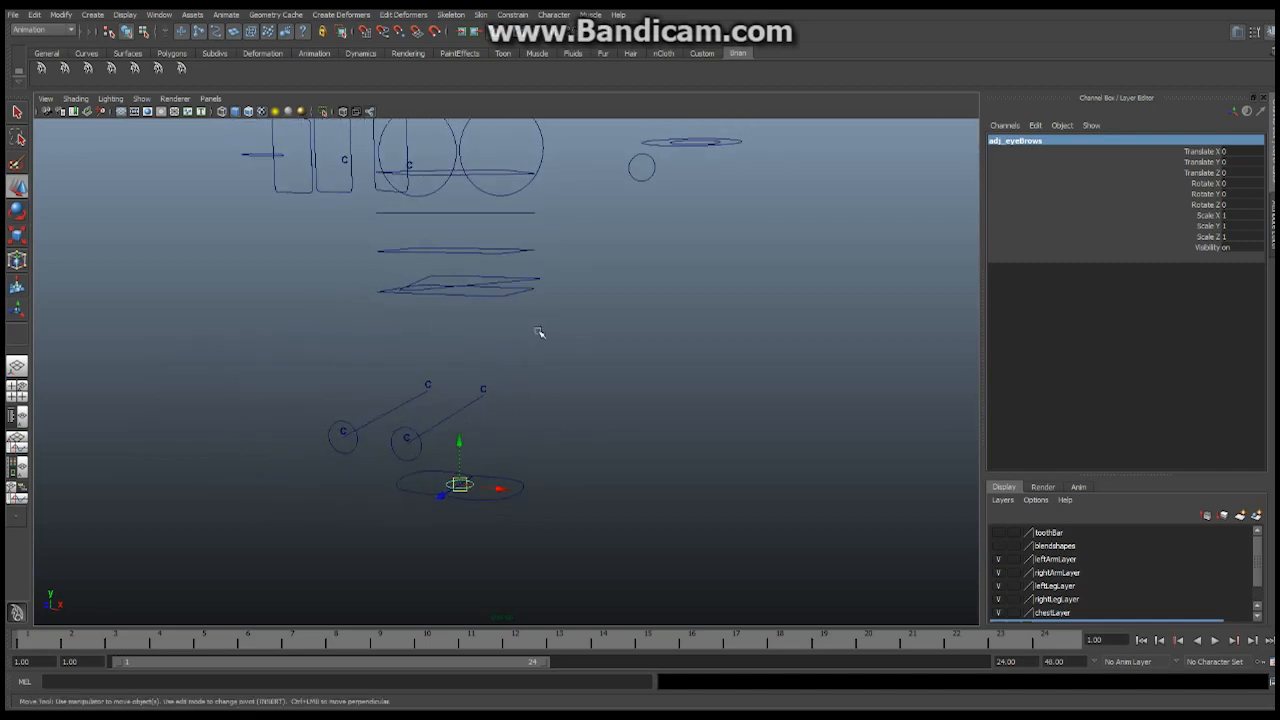
pyautogui.moveTo(530, 360)
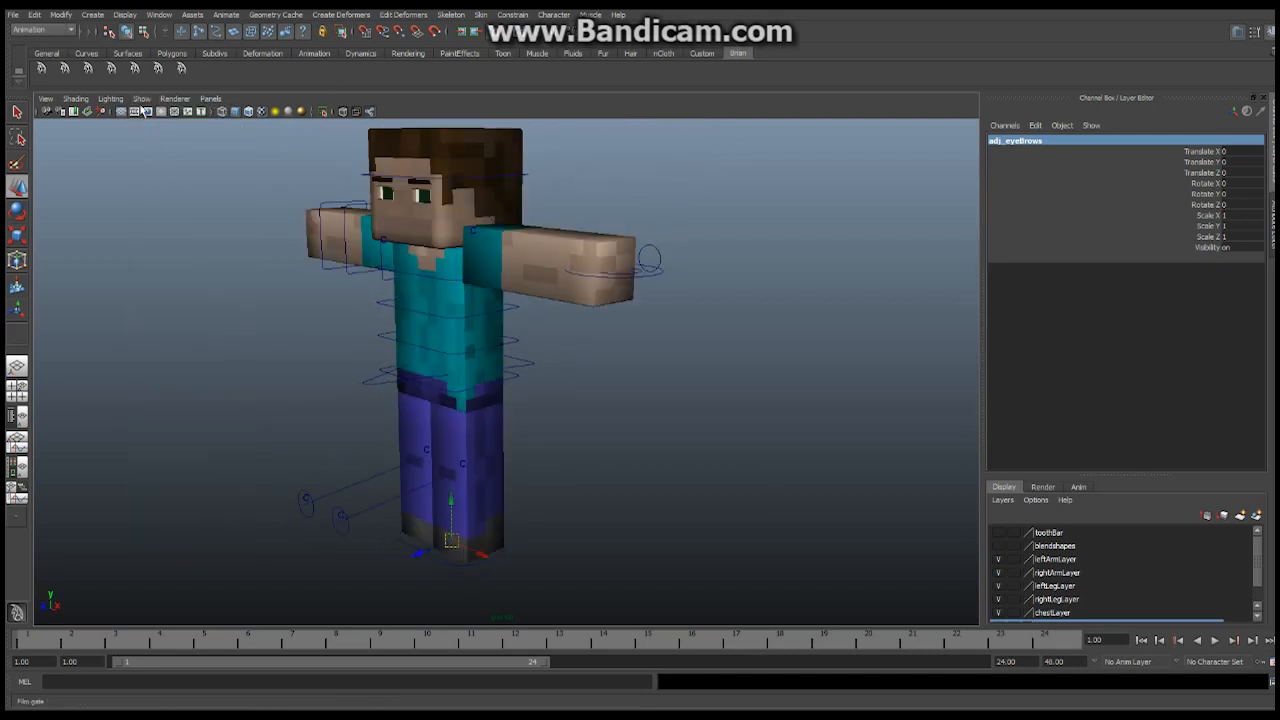
# - Re-enable Joints in the Show menu so the skeleton displays with the curves
pyautogui.click(142, 98)
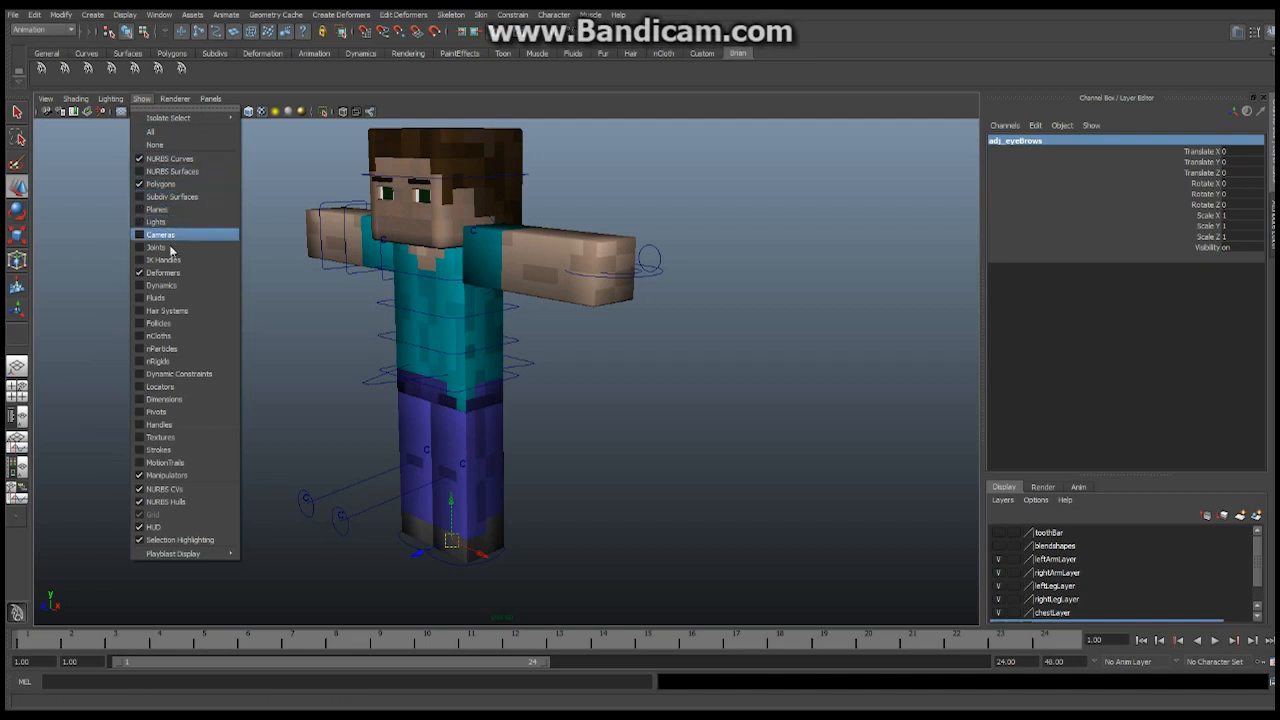
pyautogui.click(156, 248)
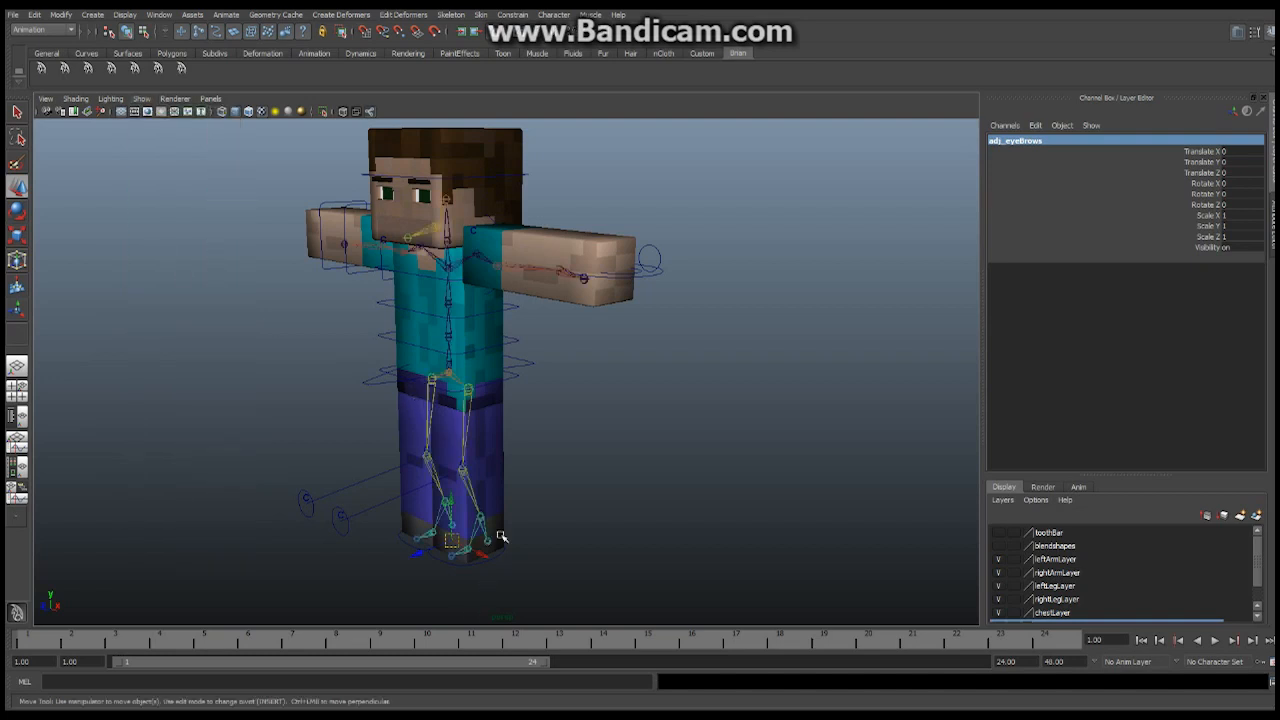
pyautogui.moveTo(404, 14)
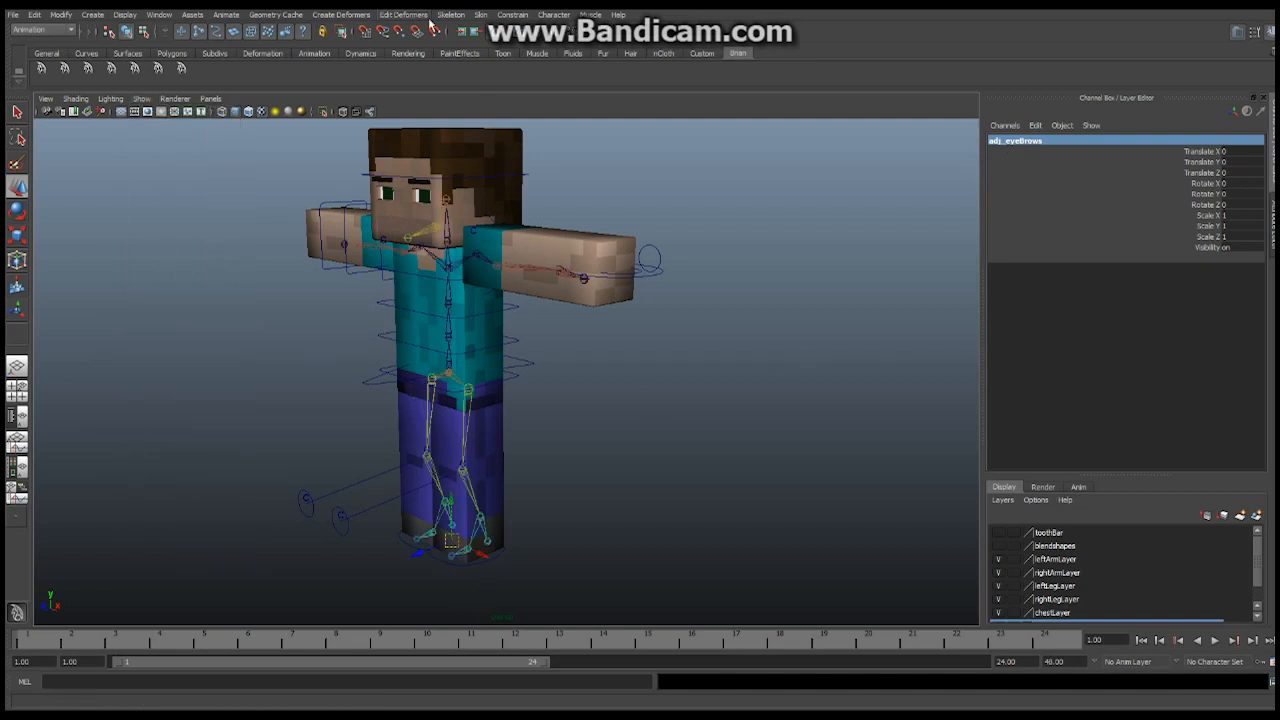
pyautogui.click(400, 32)
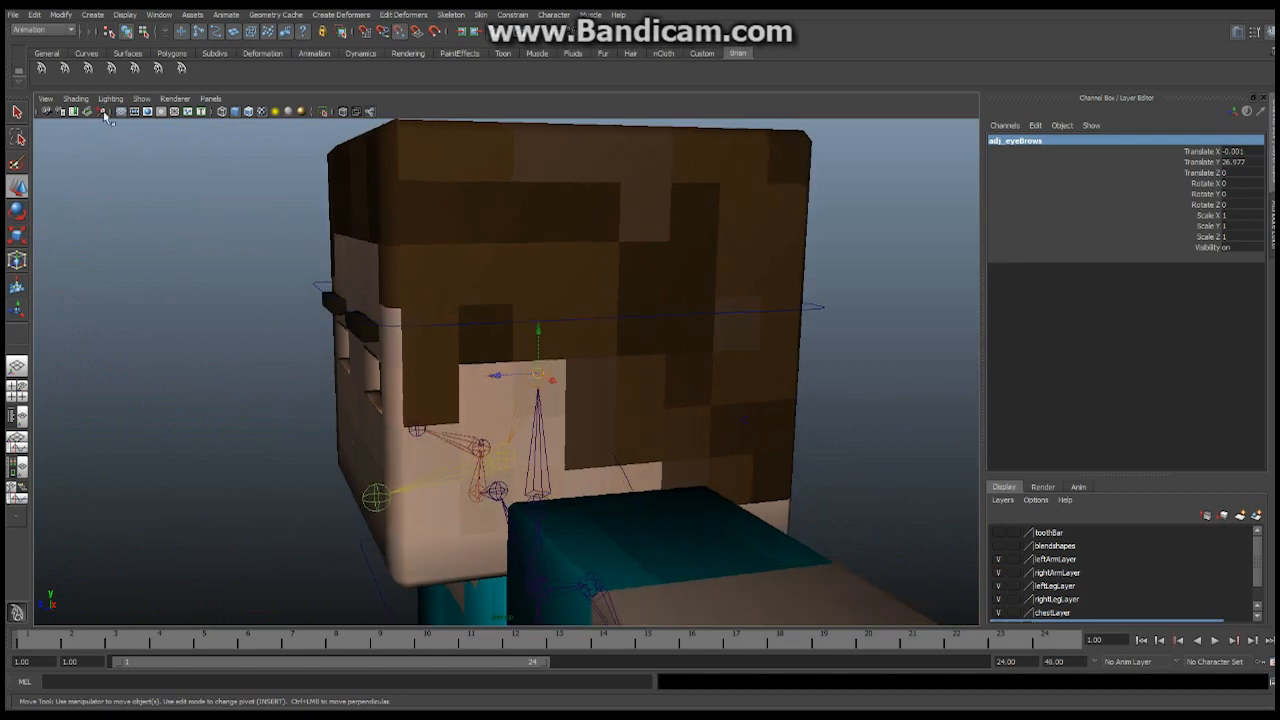
pyautogui.click(140, 98)
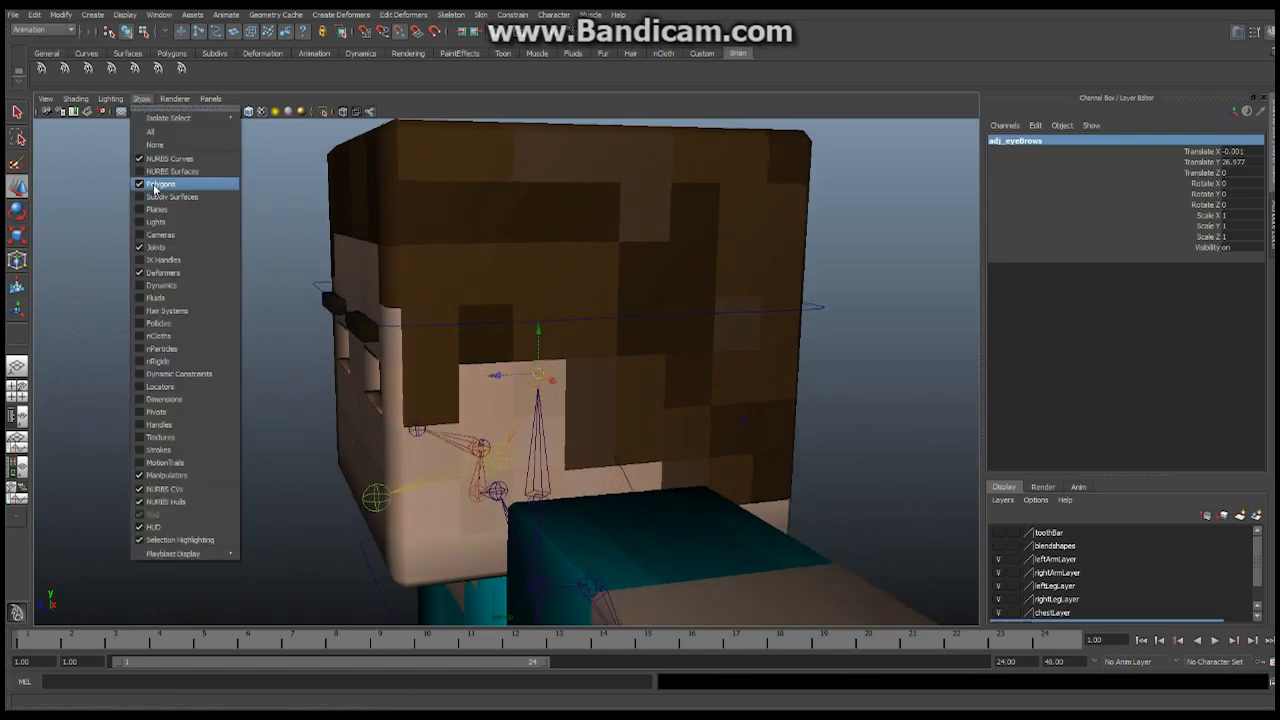
# - Re-enable Polygons so the meshes show, then nudge the circle toward the eyebrow
pyautogui.click(160, 184)
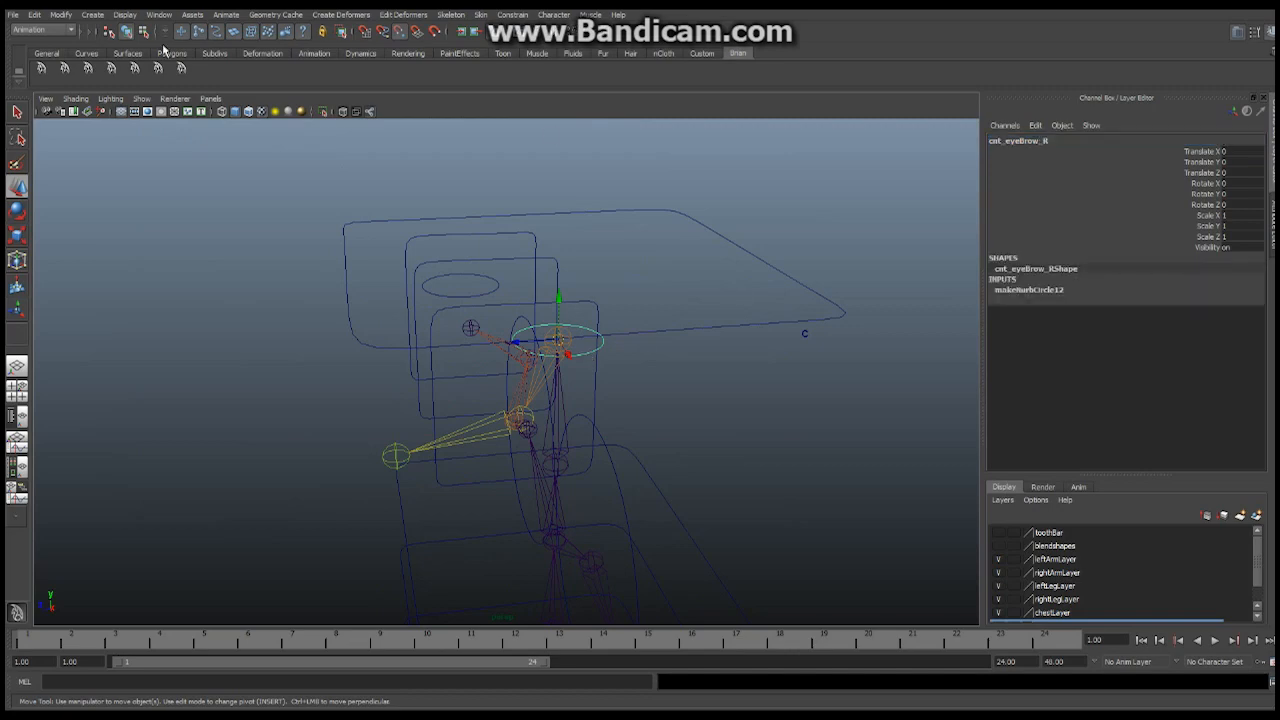
pyautogui.click(140, 98)
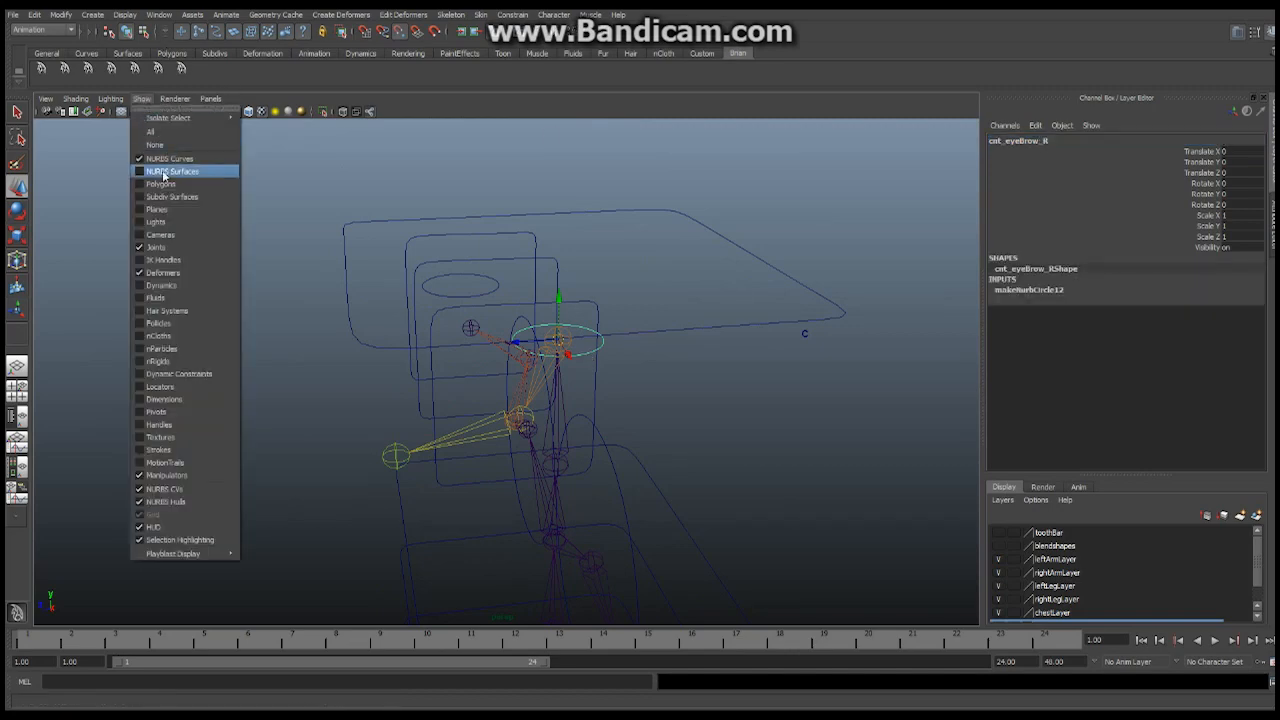
pyautogui.click(172, 172)
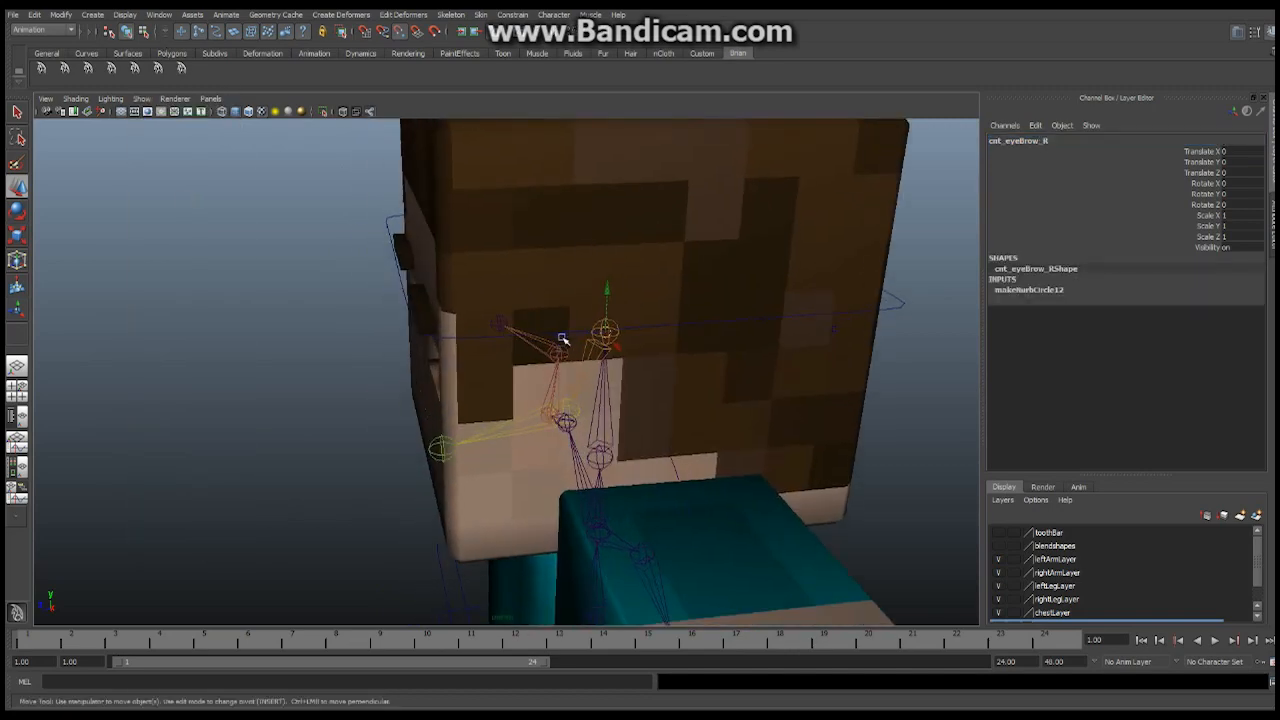
pyautogui.moveTo(610, 330); pyautogui.dragTo(690, 330)
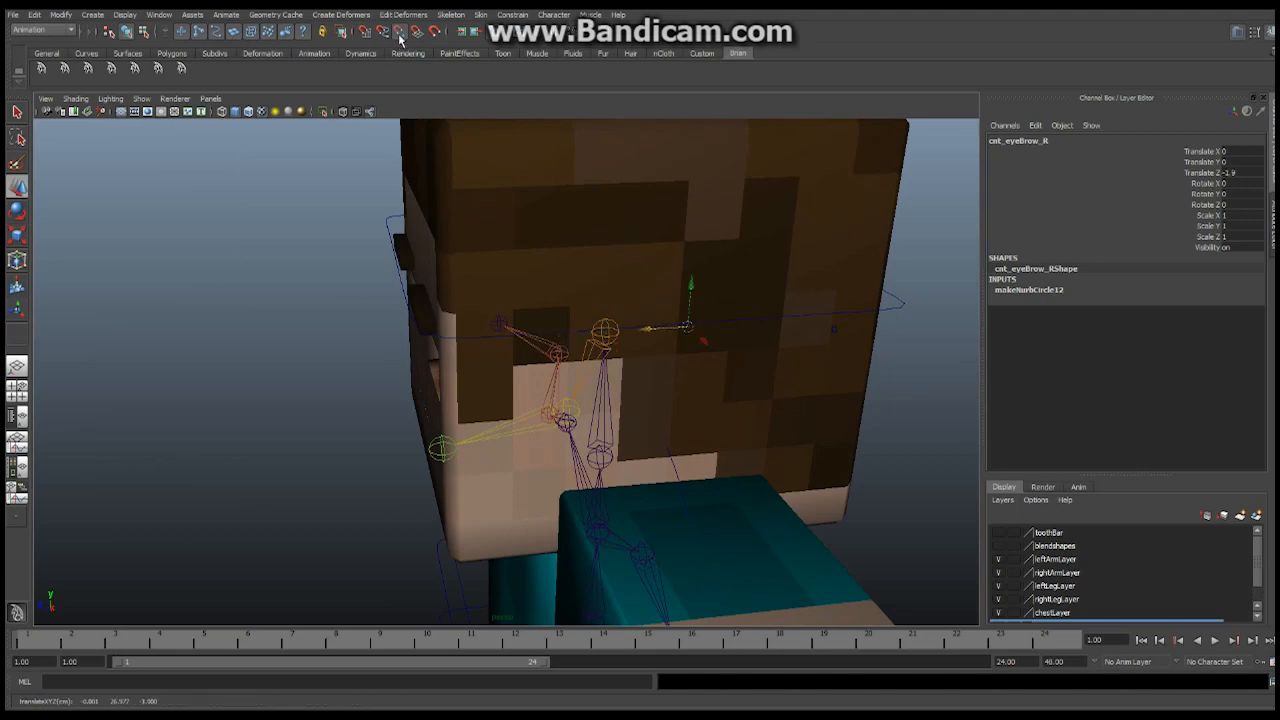
# - Position the circle control over the left eyebrow, checking from an orbited view
pyautogui.click(400, 32)
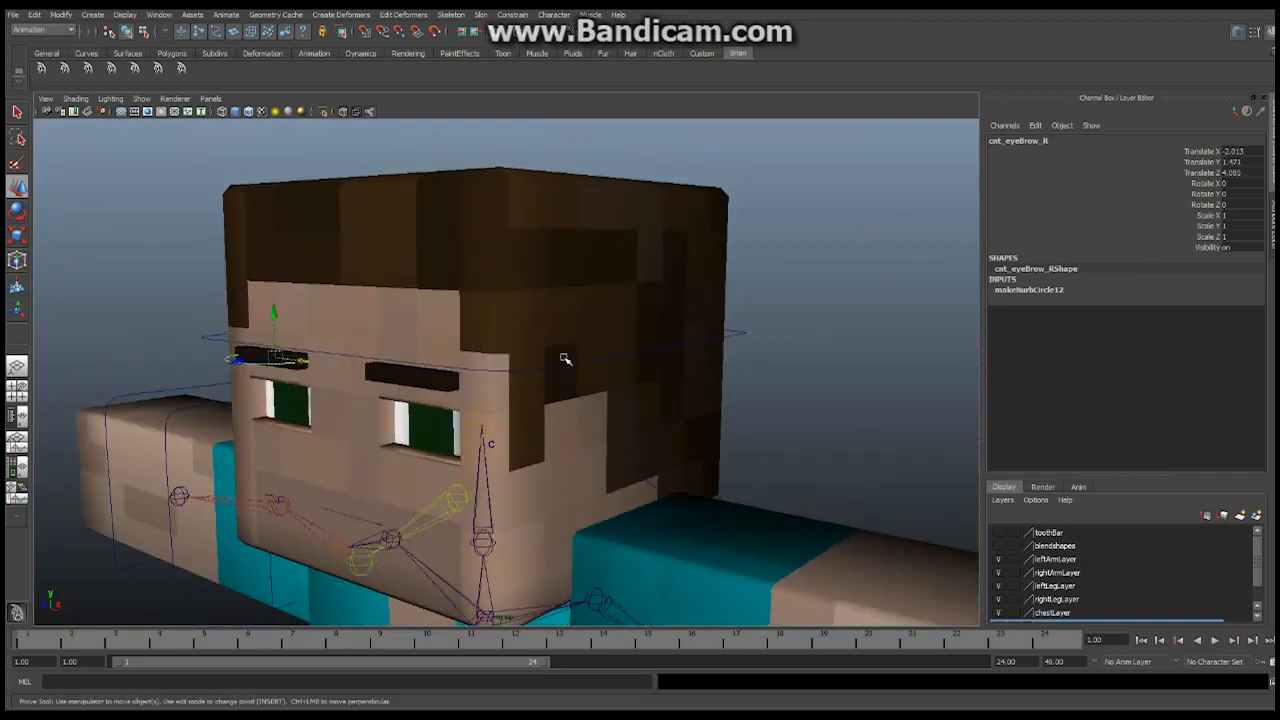
pyautogui.moveTo(564, 358); pyautogui.dragTo(512, 284)
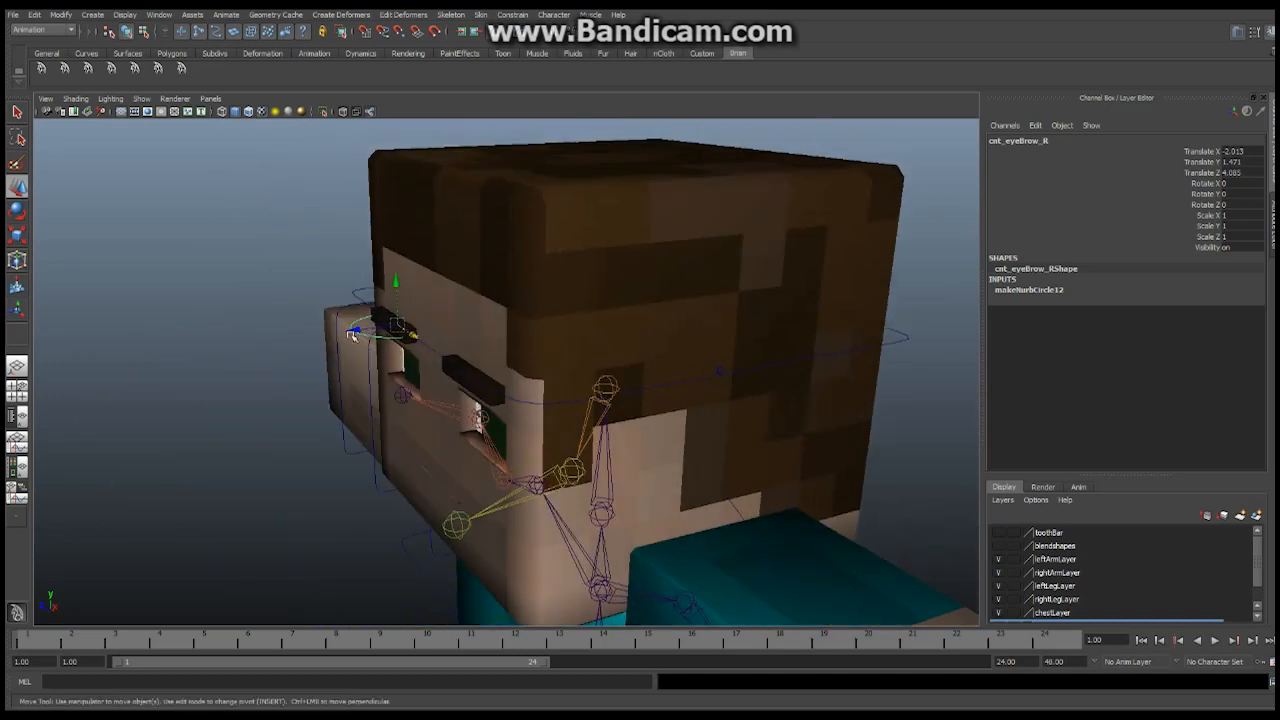
pyautogui.click(60, 14)
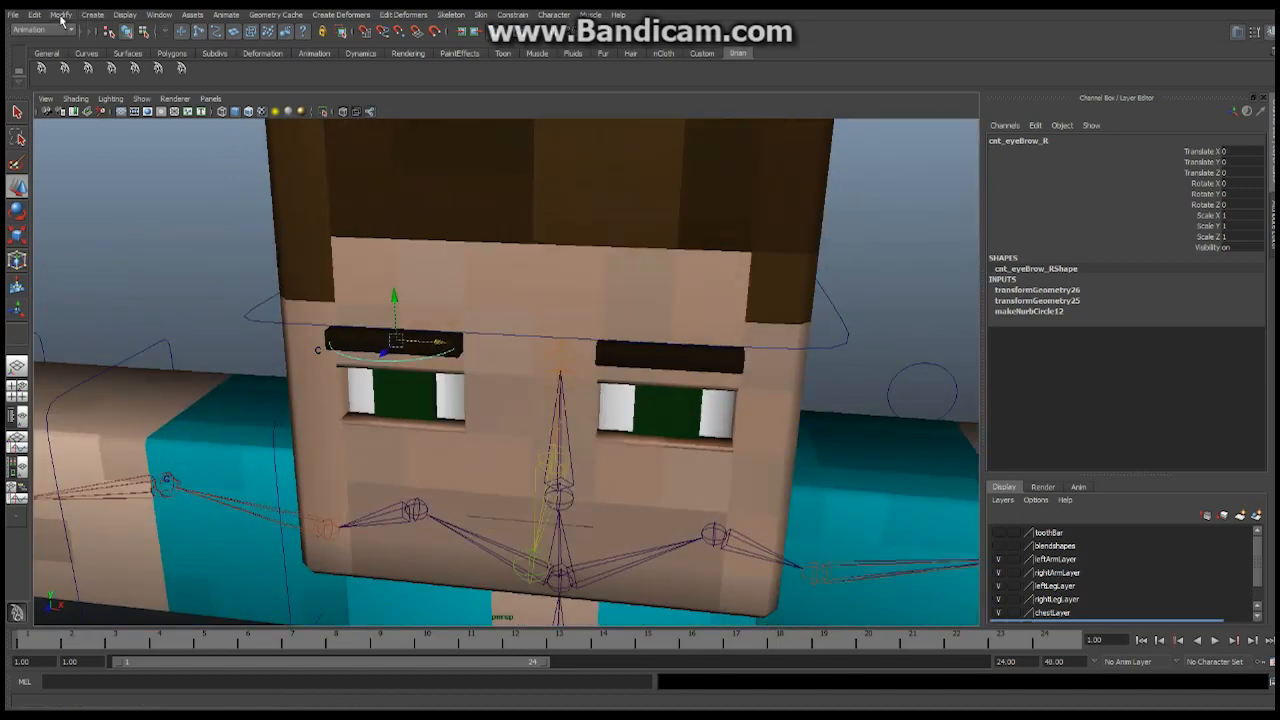
# - Duplicate the eyebrow control and move the copy over the right eyebrow
pyautogui.click(34, 14)
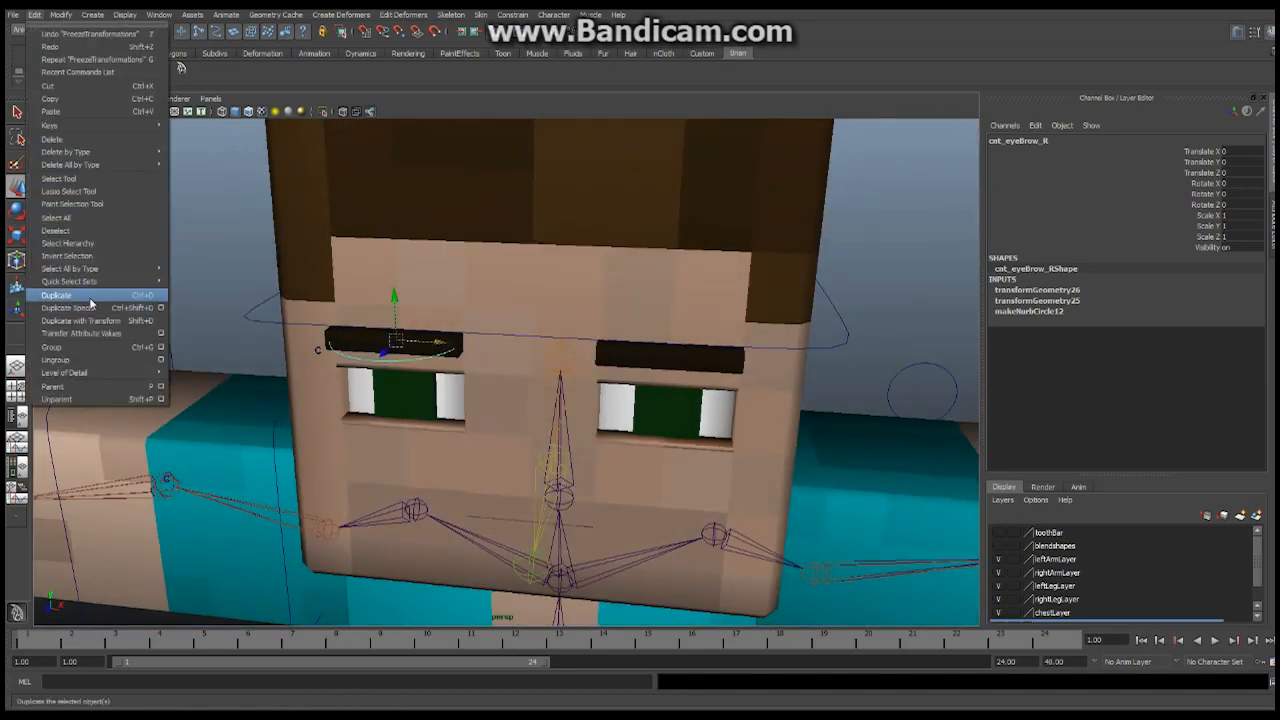
pyautogui.click(56, 296)
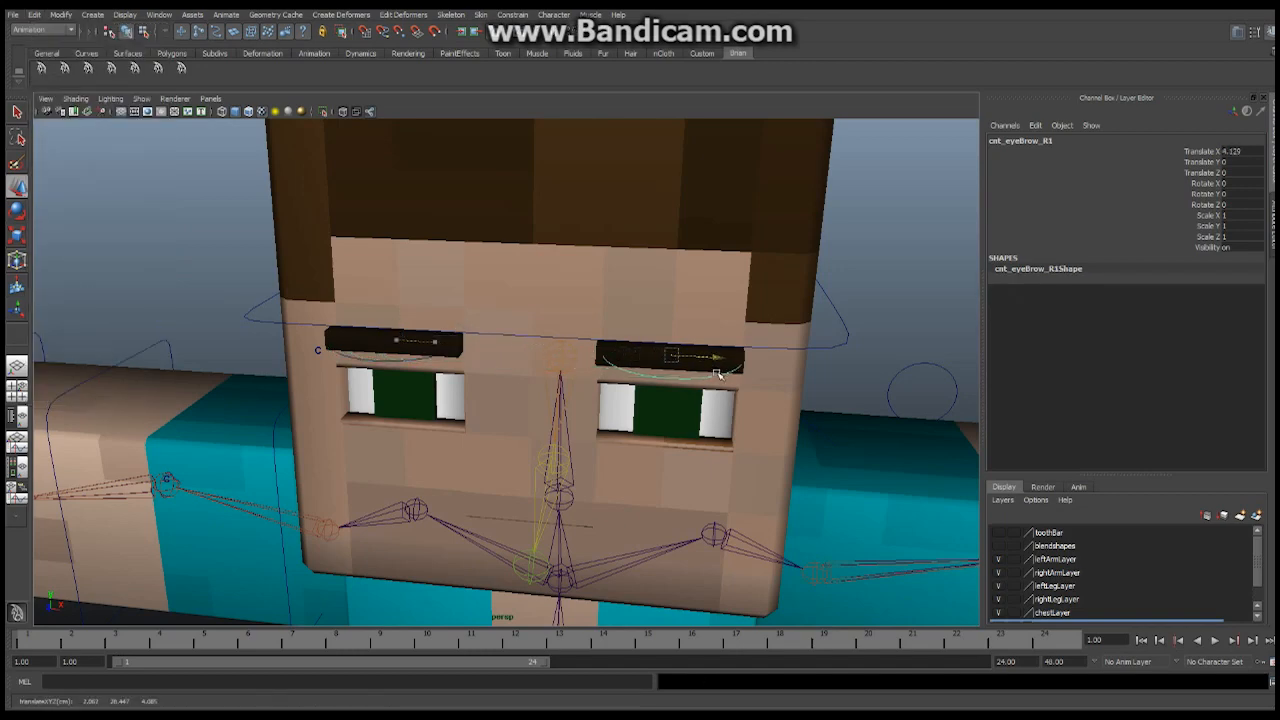
pyautogui.moveTo(710, 376); pyautogui.dragTo(672, 356)
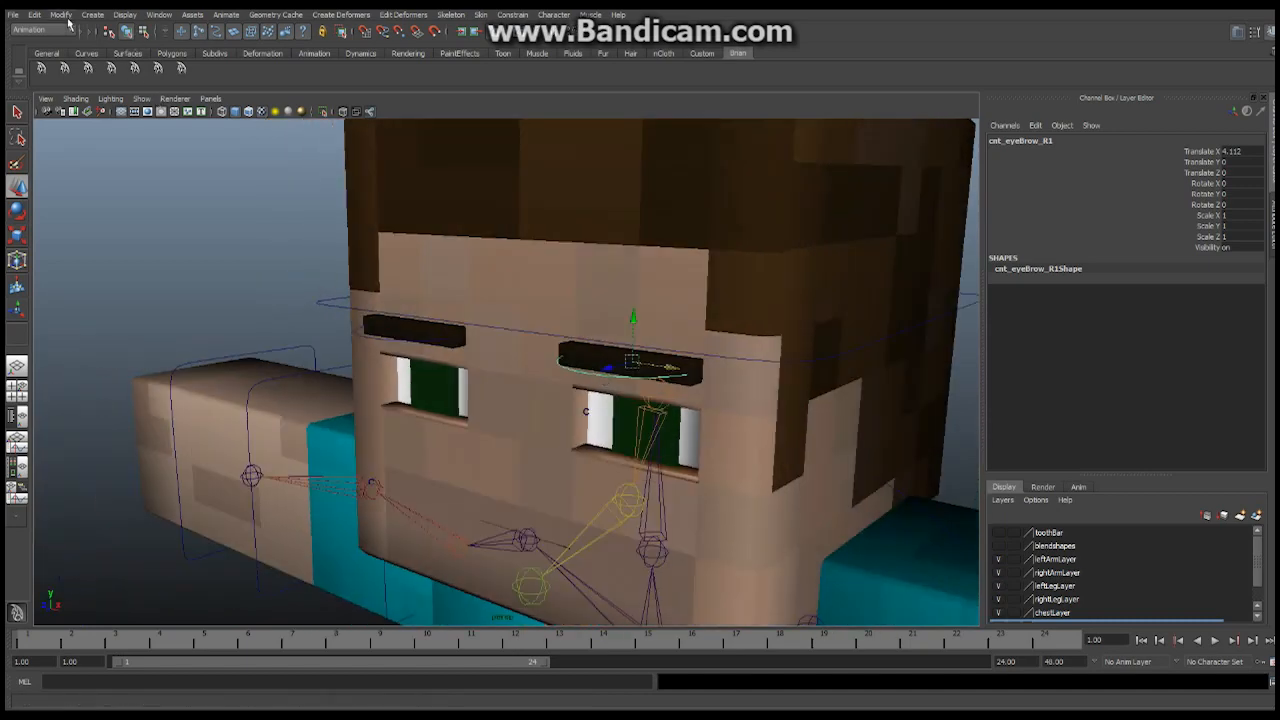
# - Freeze Transformations on the new control so its transform values read zero
pyautogui.click(60, 14)
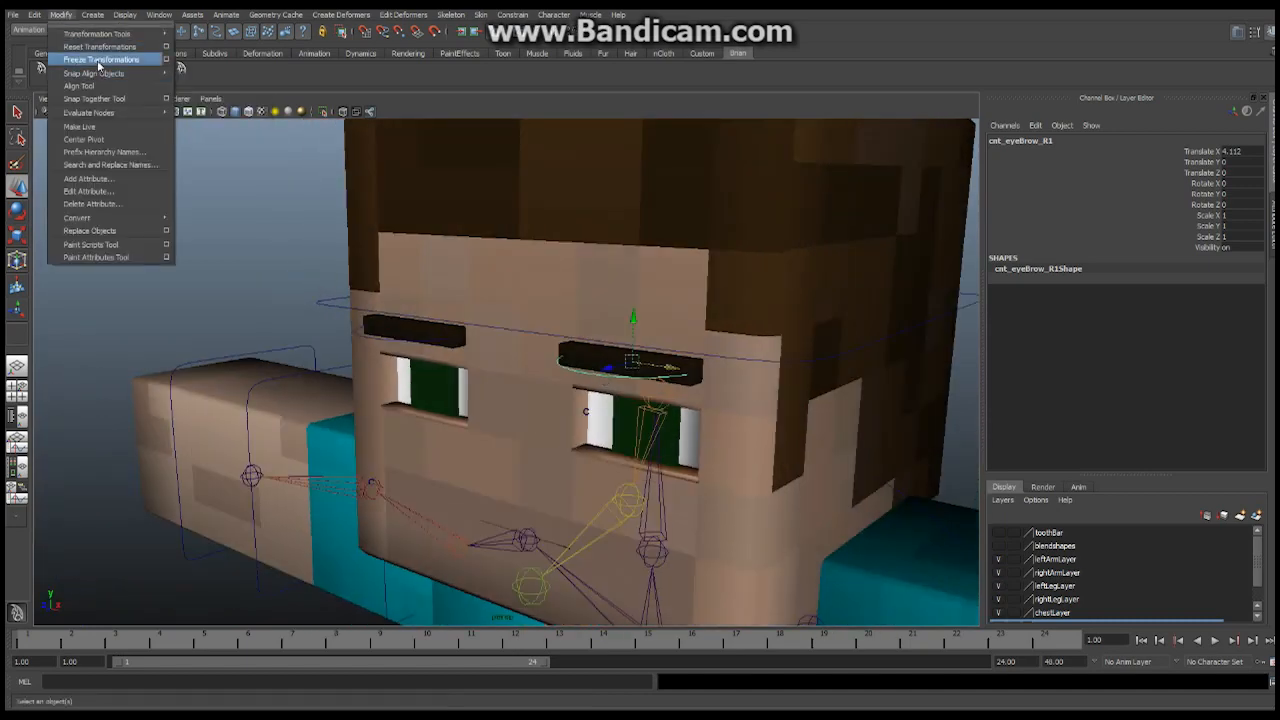
pyautogui.click(100, 60)
pyautogui.write('L')
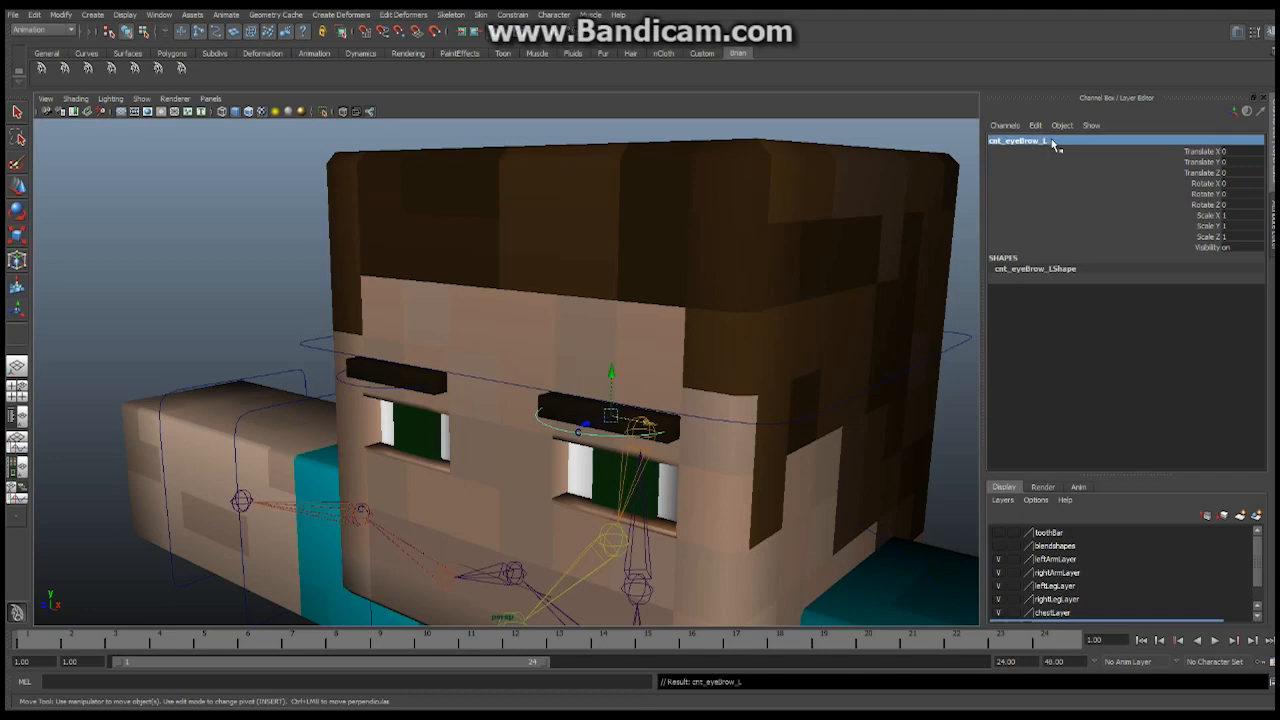
pyautogui.moveTo(504, 424)
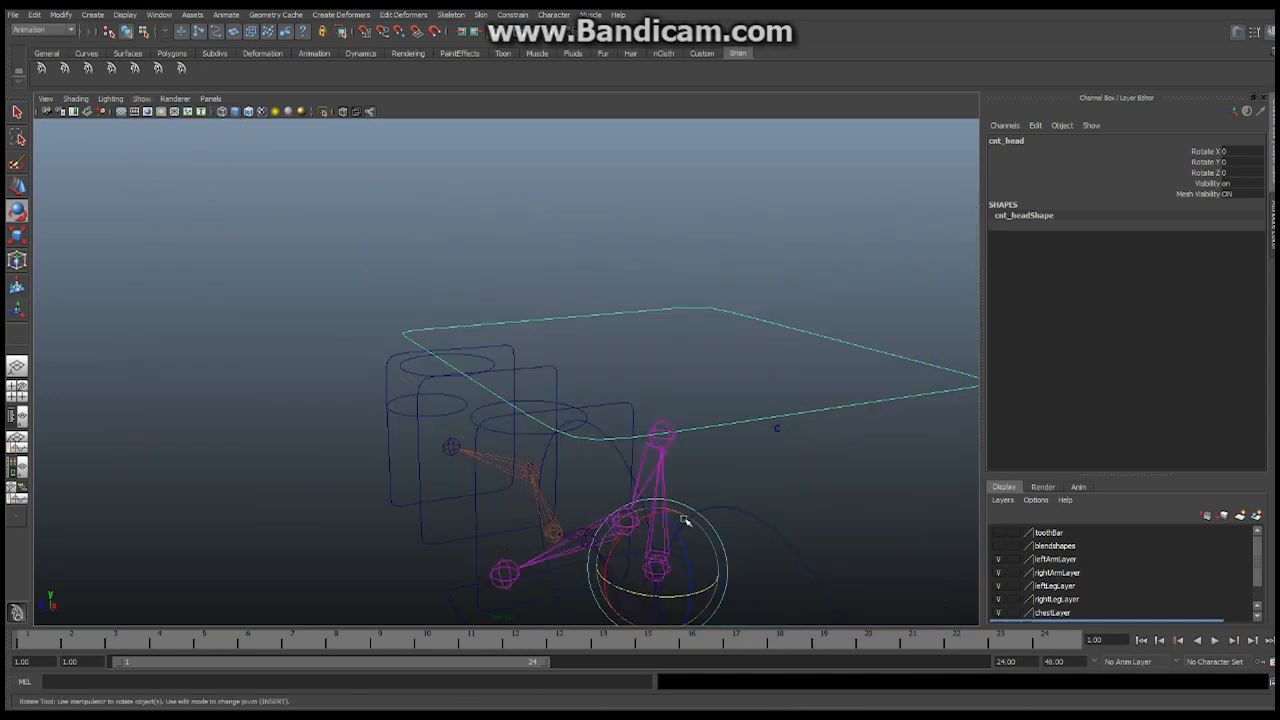
pyautogui.moveTo(684, 520); pyautogui.dragTo(630, 424)
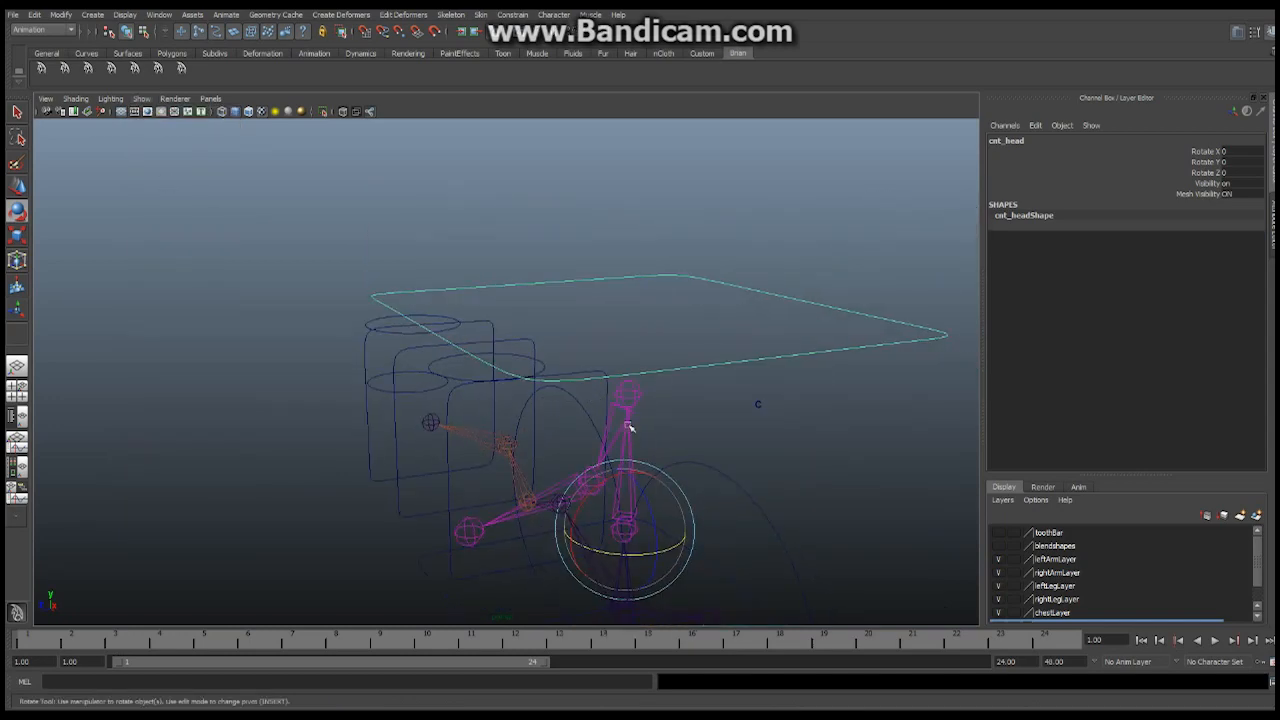
pyautogui.moveTo(656, 408)
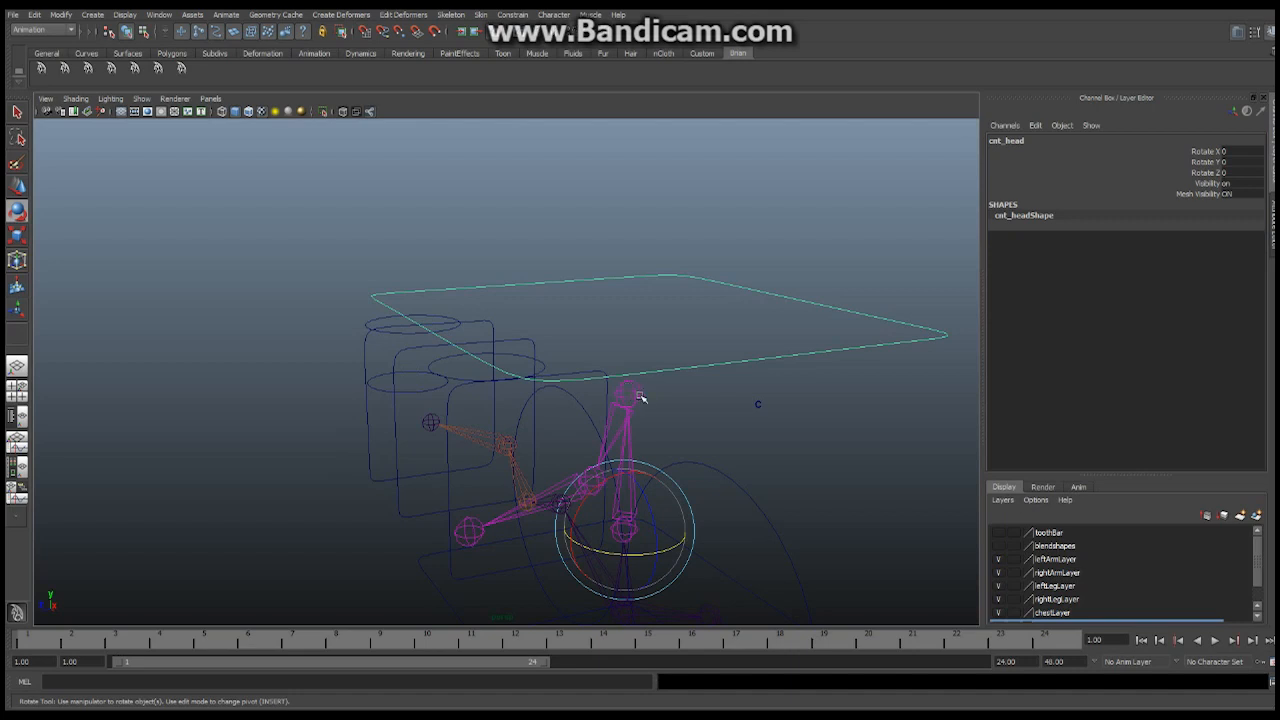
pyautogui.moveTo(704, 388)
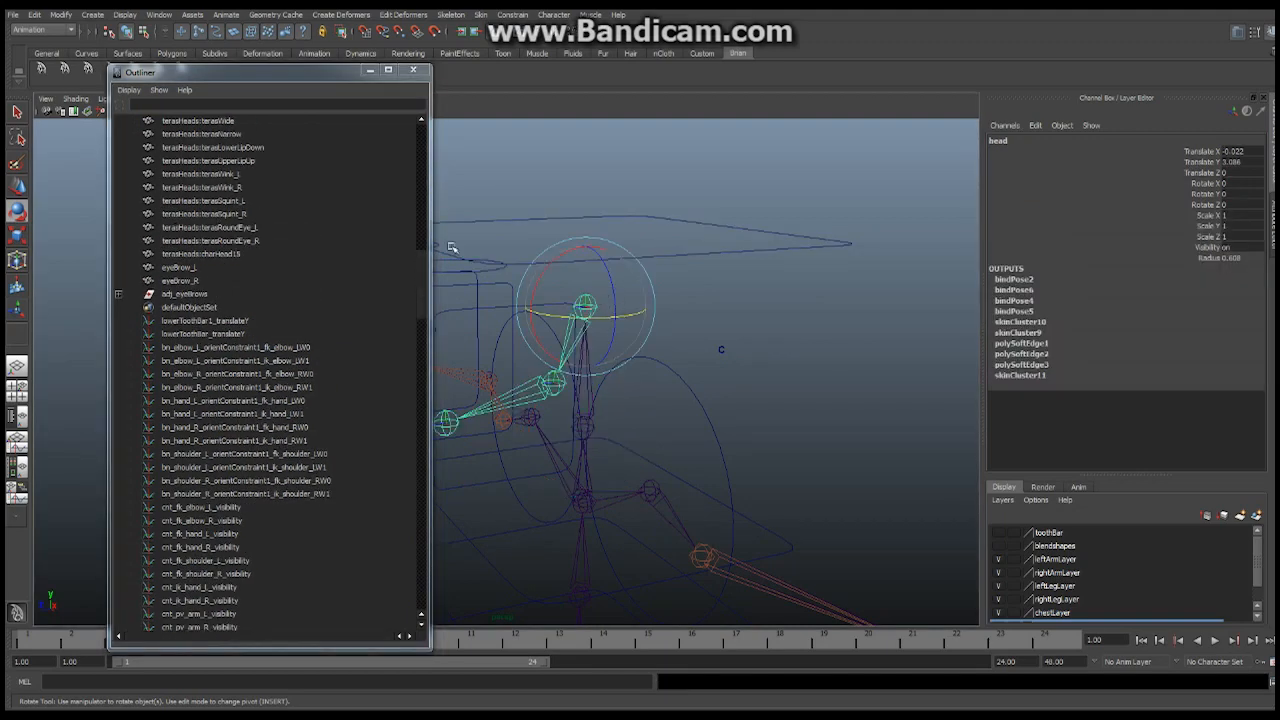
pyautogui.moveTo(208, 314)
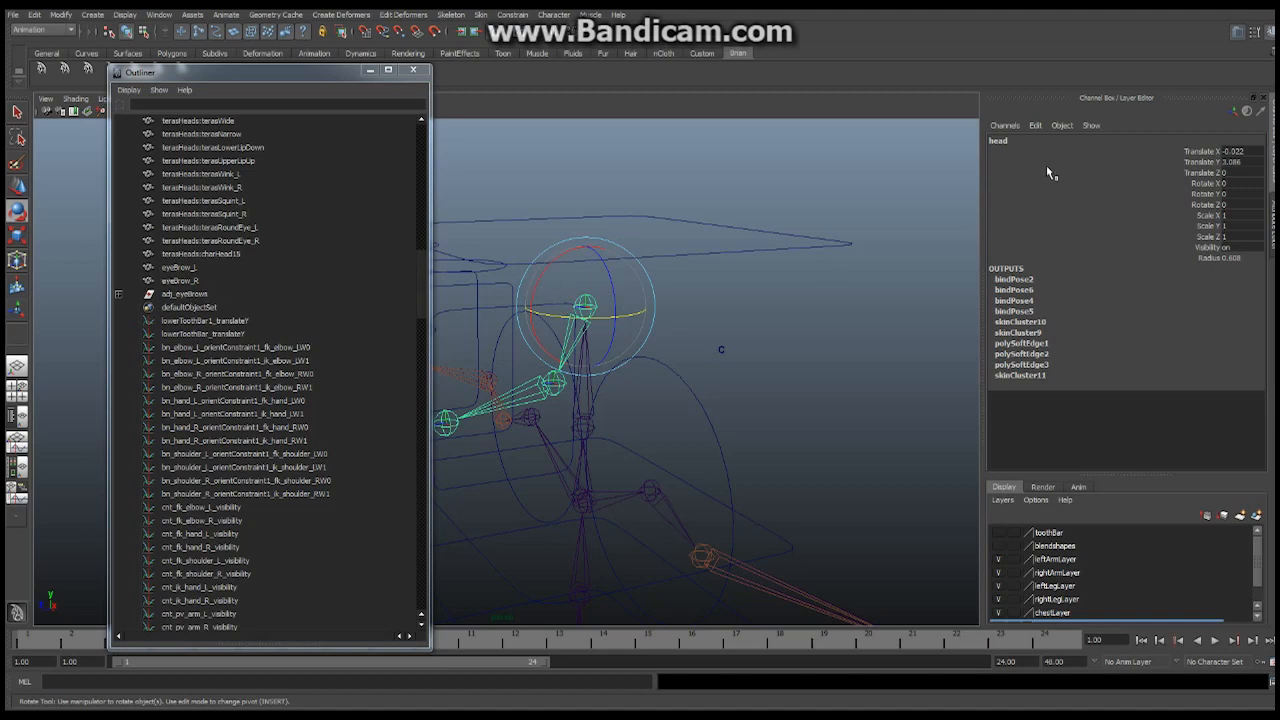
pyautogui.moveTo(1004, 152)
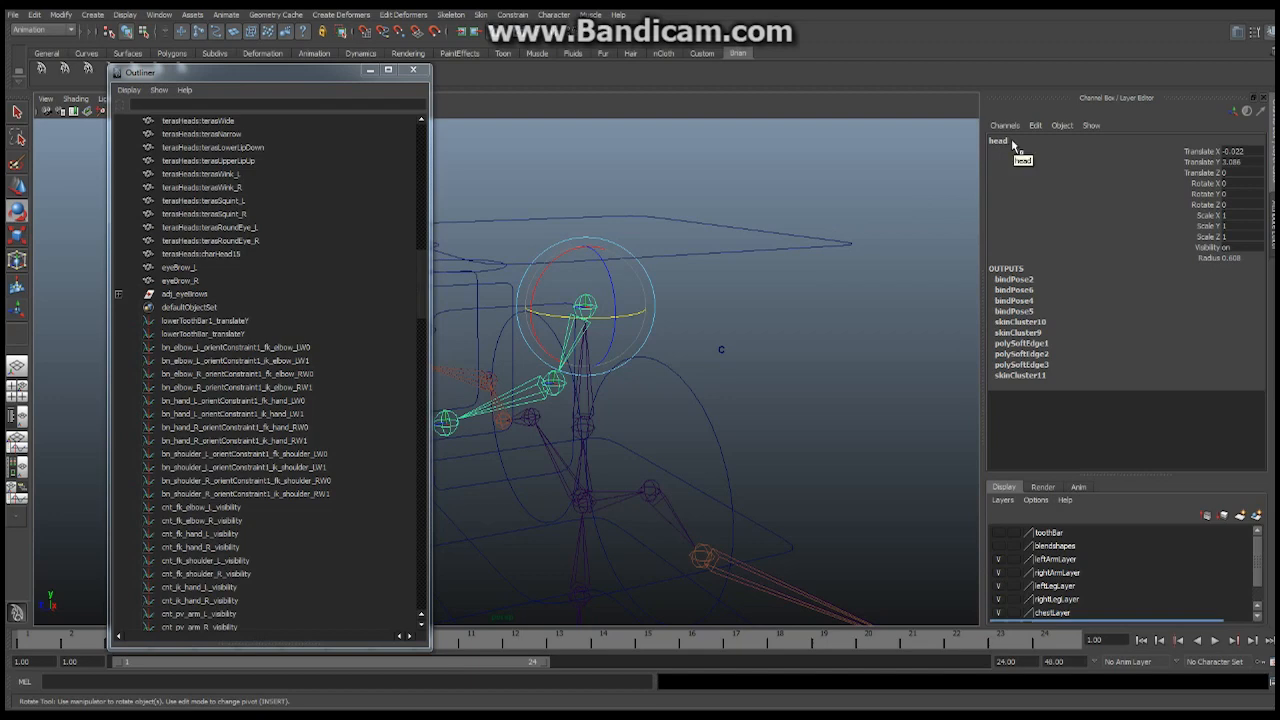
pyautogui.moveTo(962, 150)
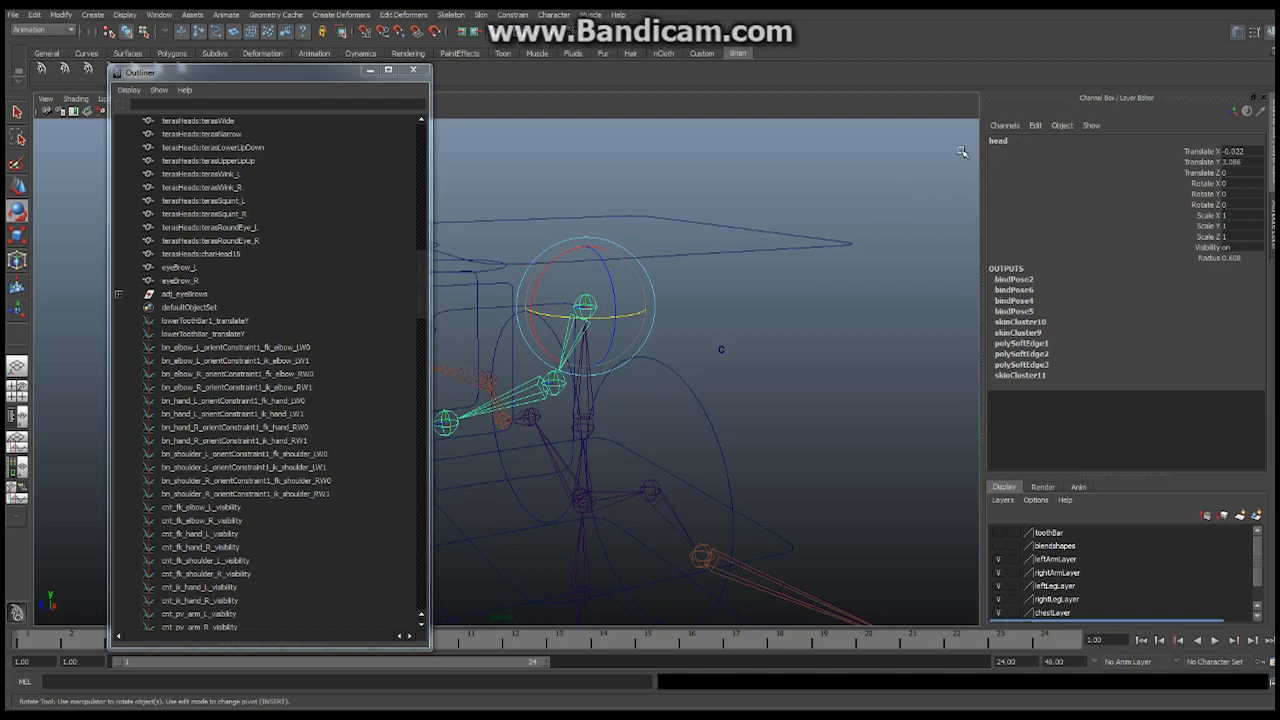
pyautogui.moveTo(566, 276)
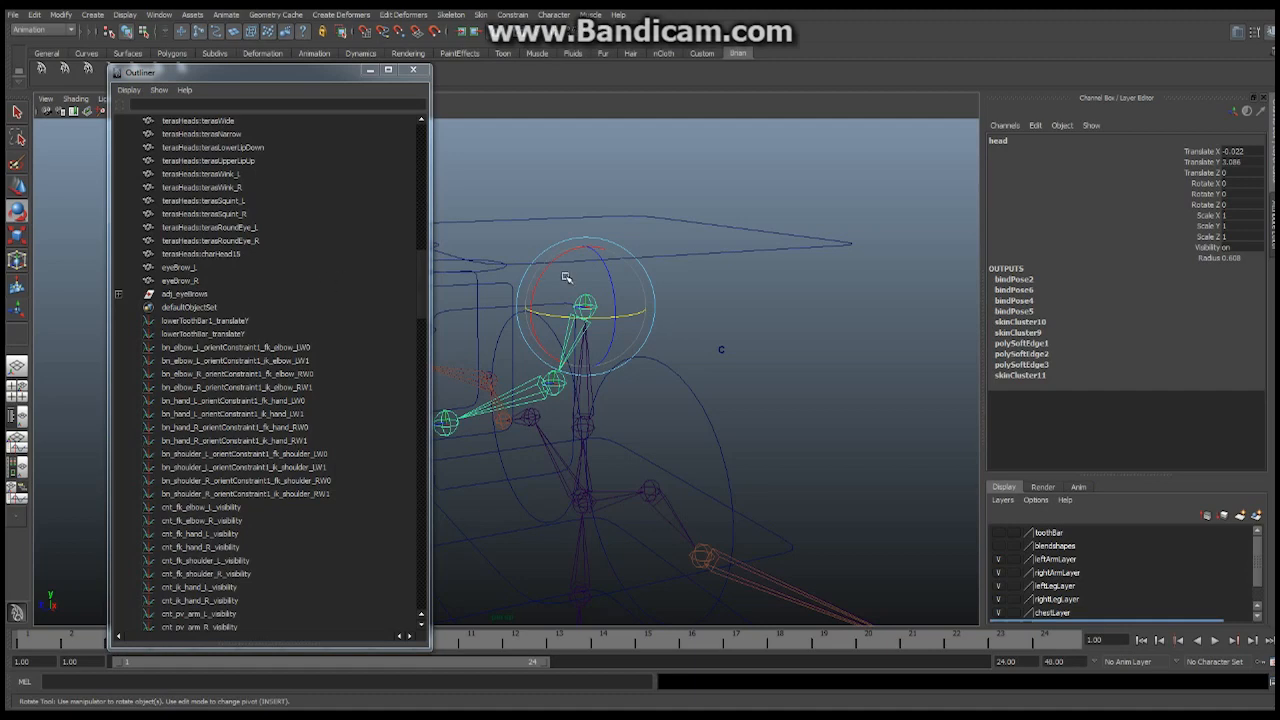
pyautogui.moveTo(304, 304)
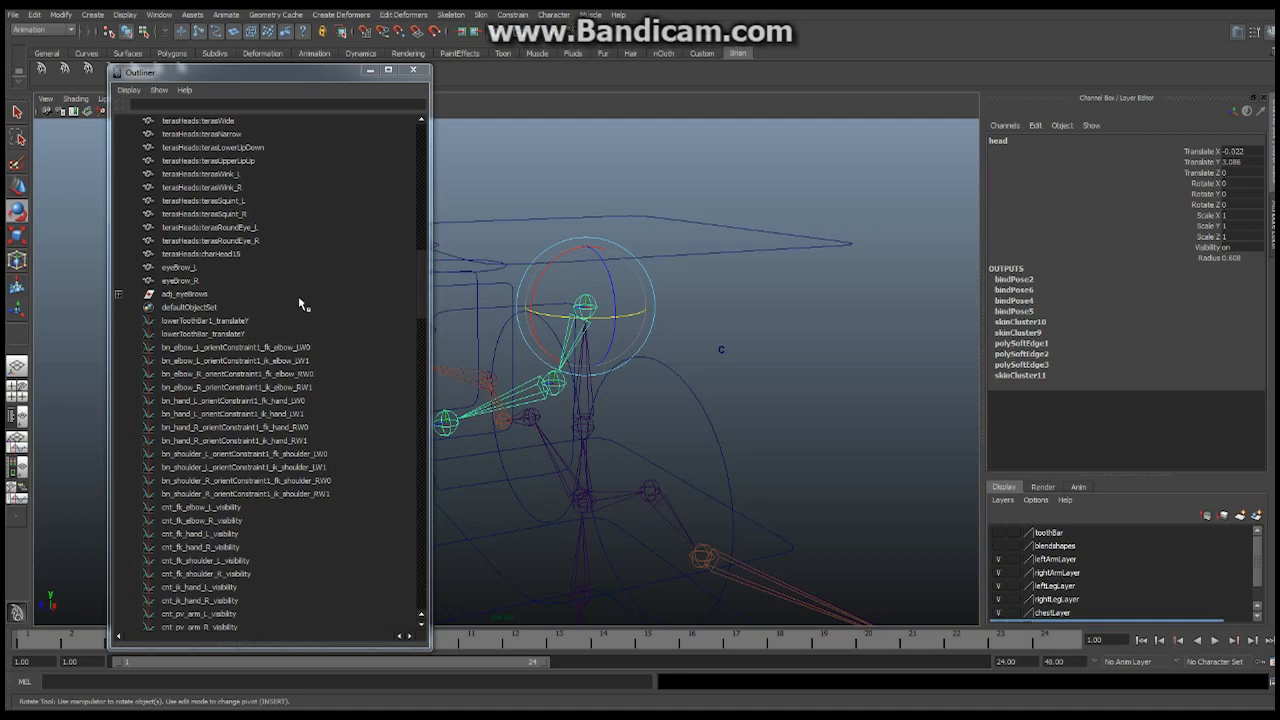
pyautogui.moveTo(538, 290)
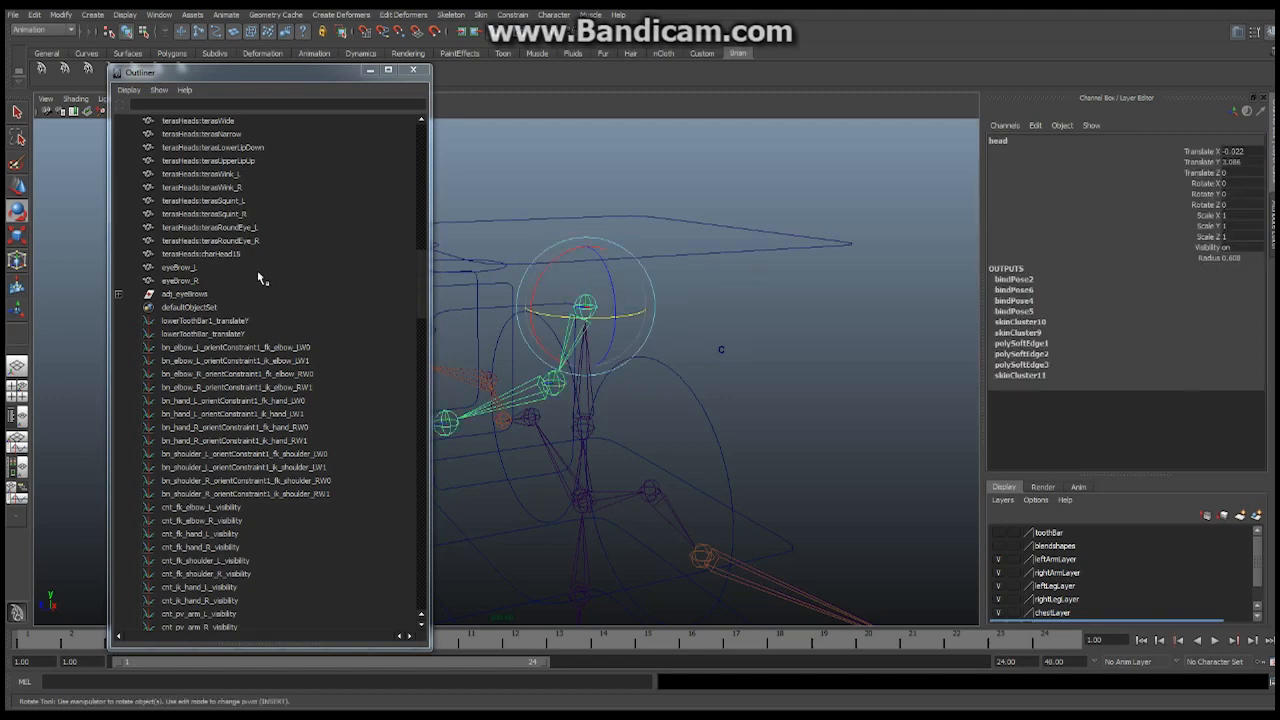
pyautogui.moveTo(196, 302)
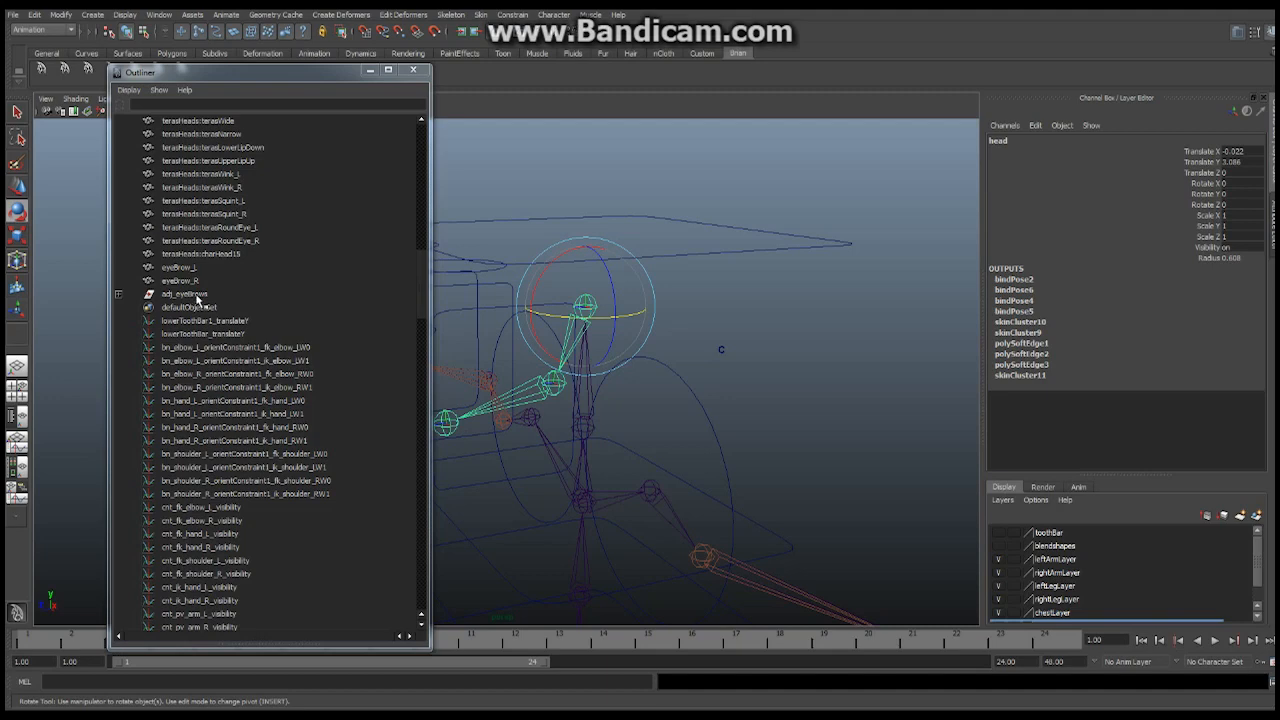
# - Add the adj_eyebrows group to the head joint selection and close the Outliner
pyautogui.click(184, 292)
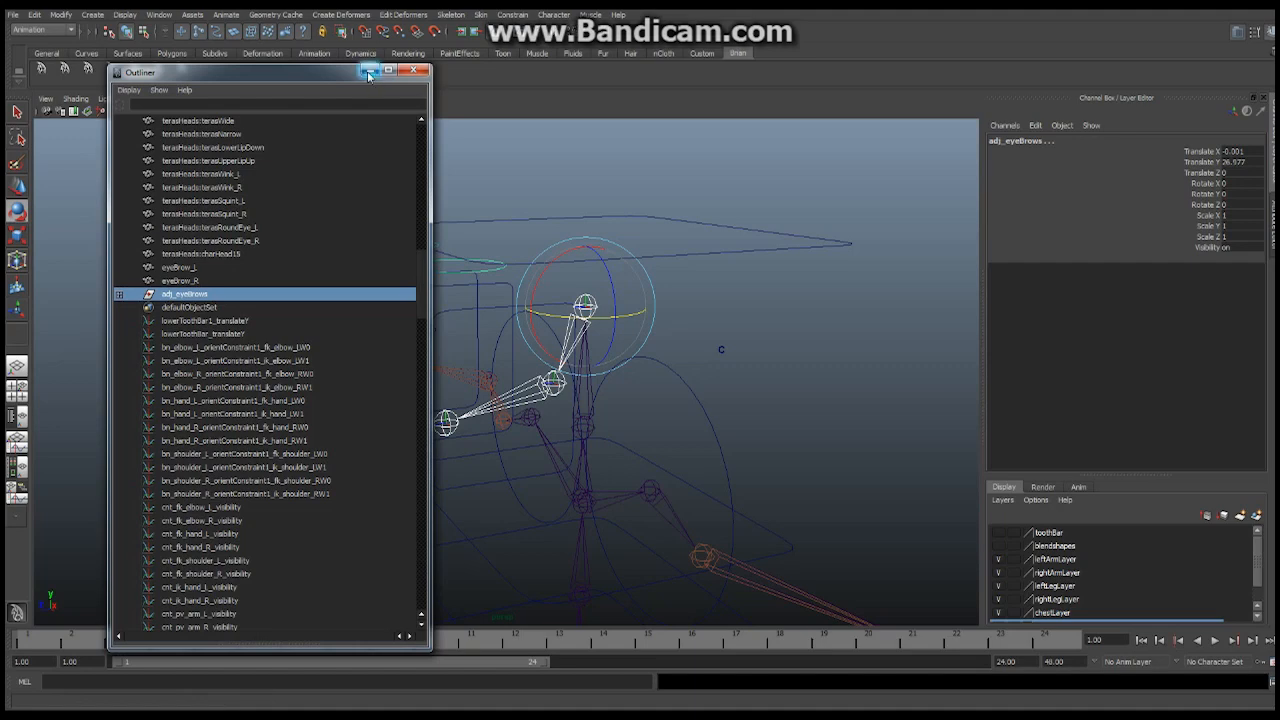
pyautogui.click(412, 70)
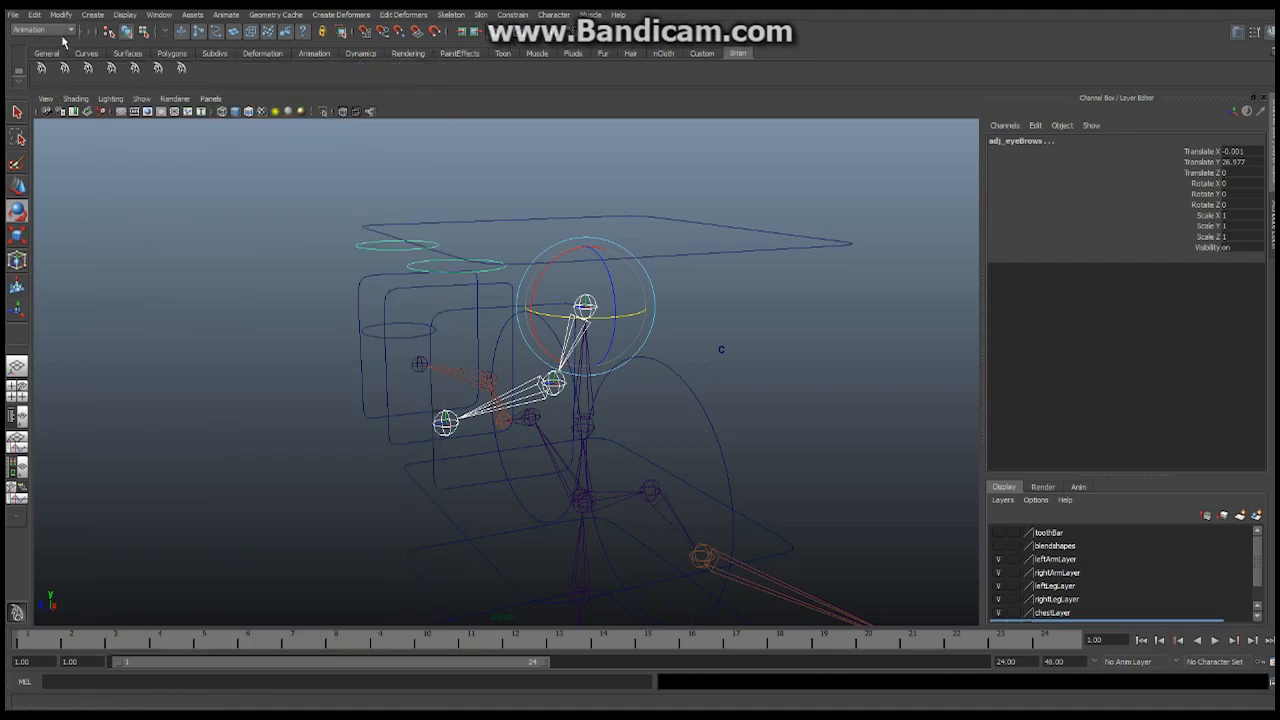
# - Point-constrain the eyebrow group to the head bone with Maintain offset on
pyautogui.click(512, 14)
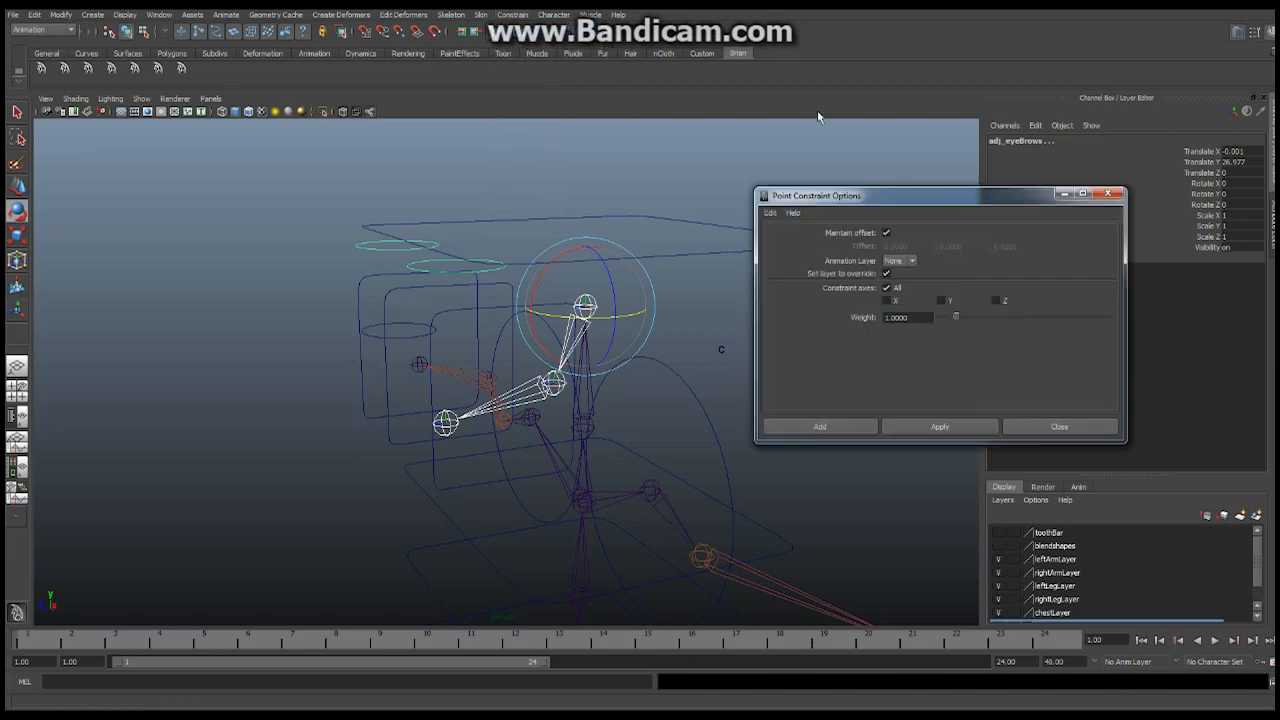
pyautogui.click(886, 232)
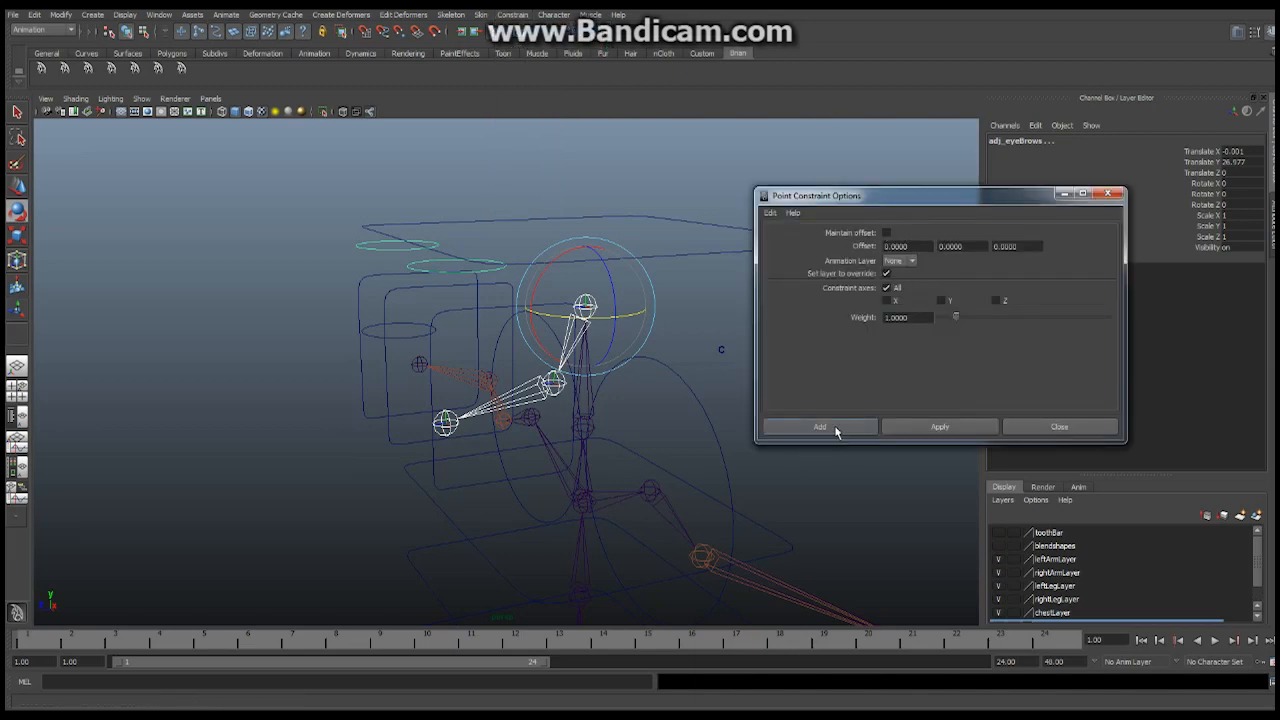
pyautogui.click(820, 428)
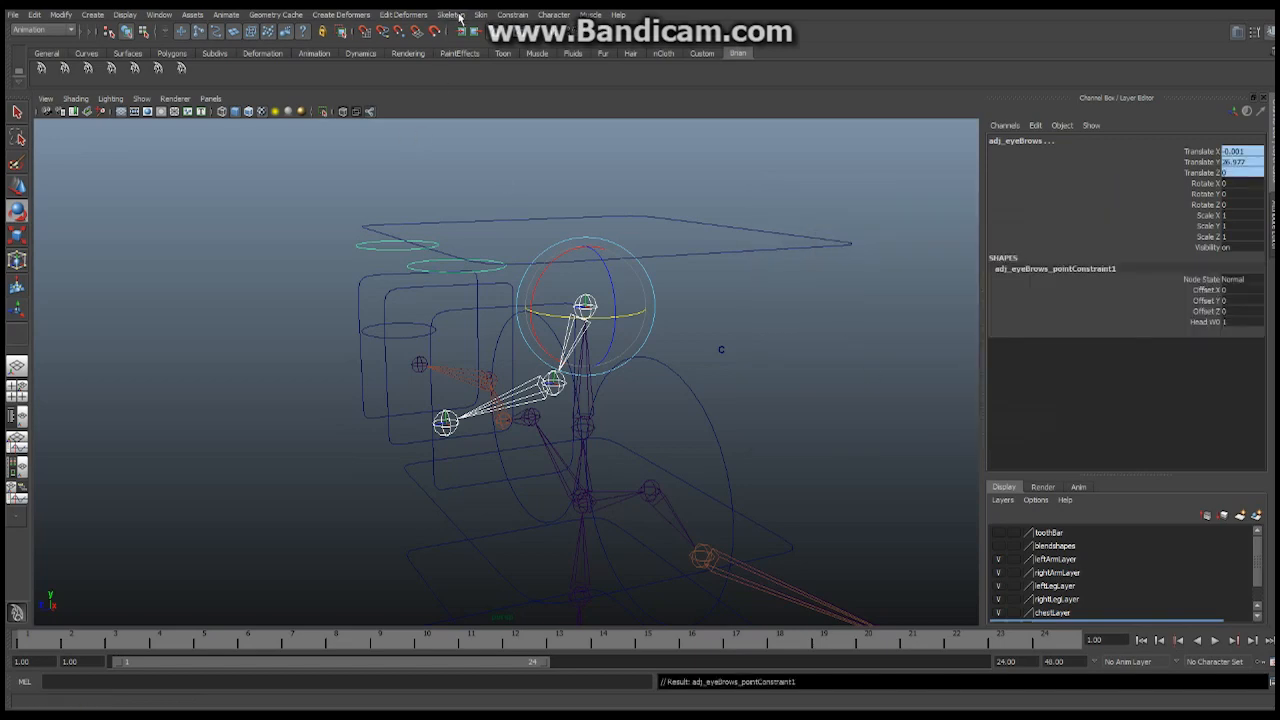
# - Orient-constrain the eyebrow group to the head bone and show the polygon meshes again
pyautogui.click(512, 14)
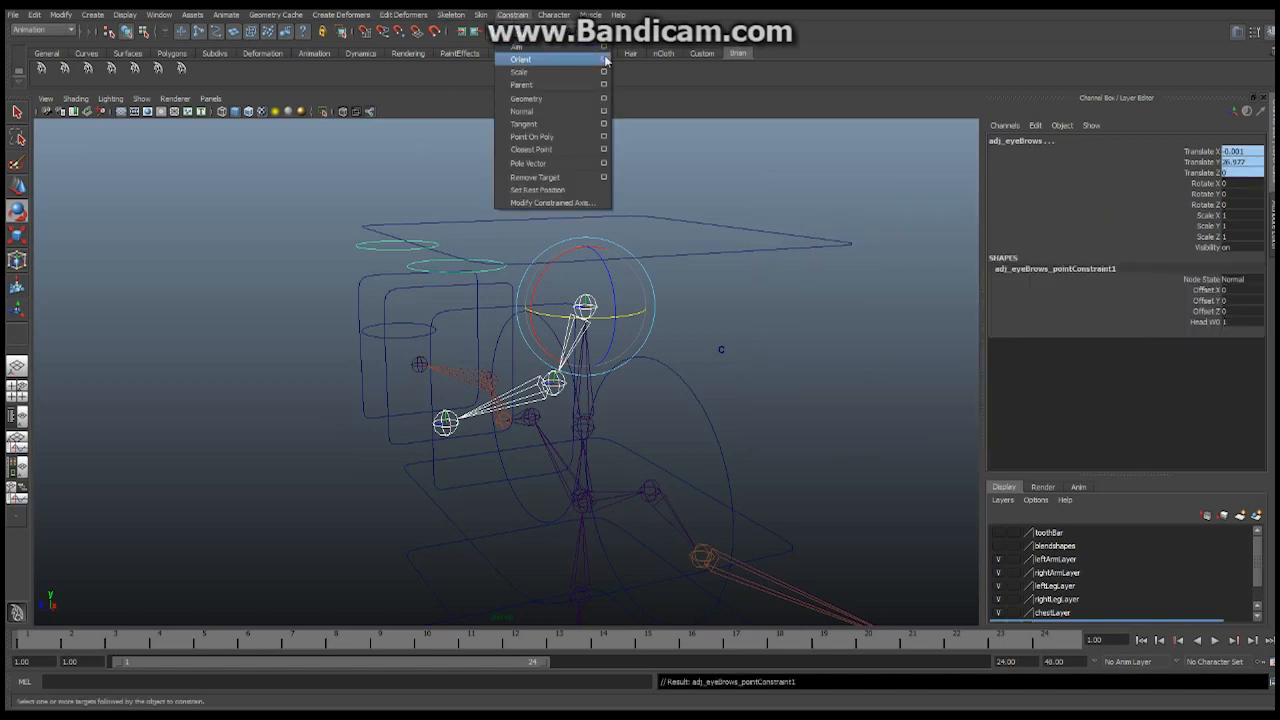
pyautogui.click(604, 60)
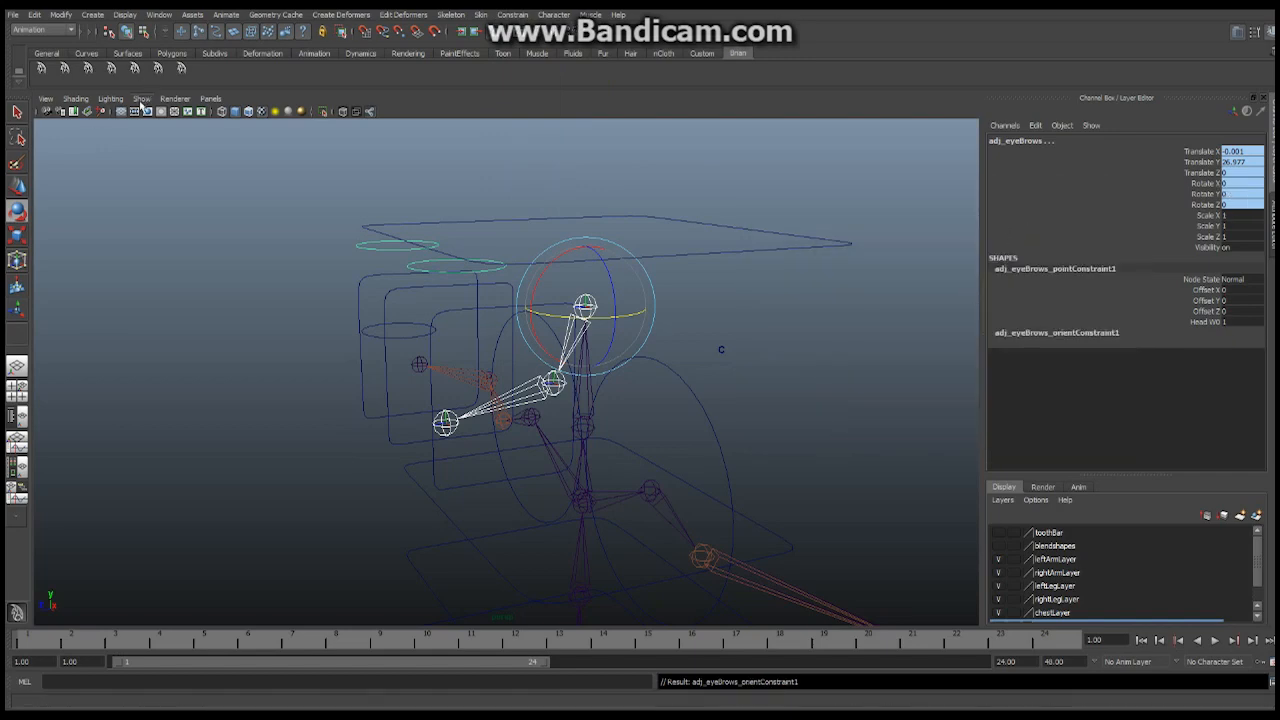
pyautogui.click(140, 98)
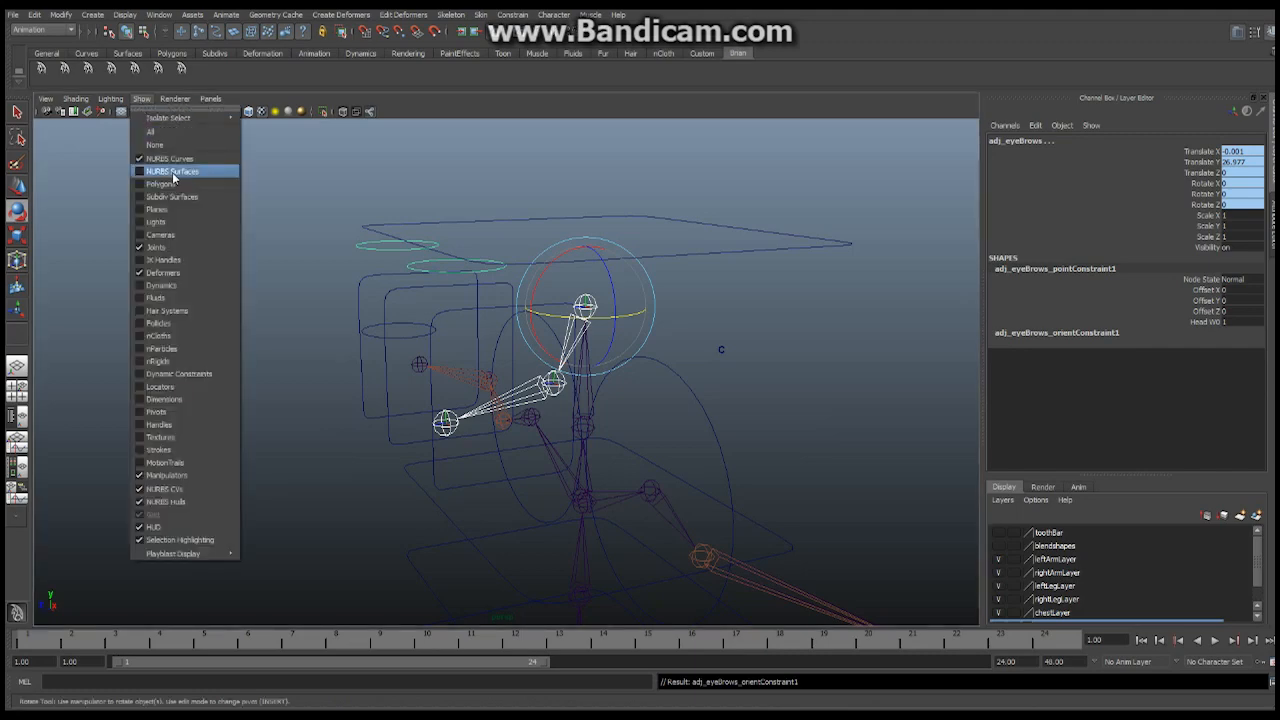
pyautogui.click(172, 172)
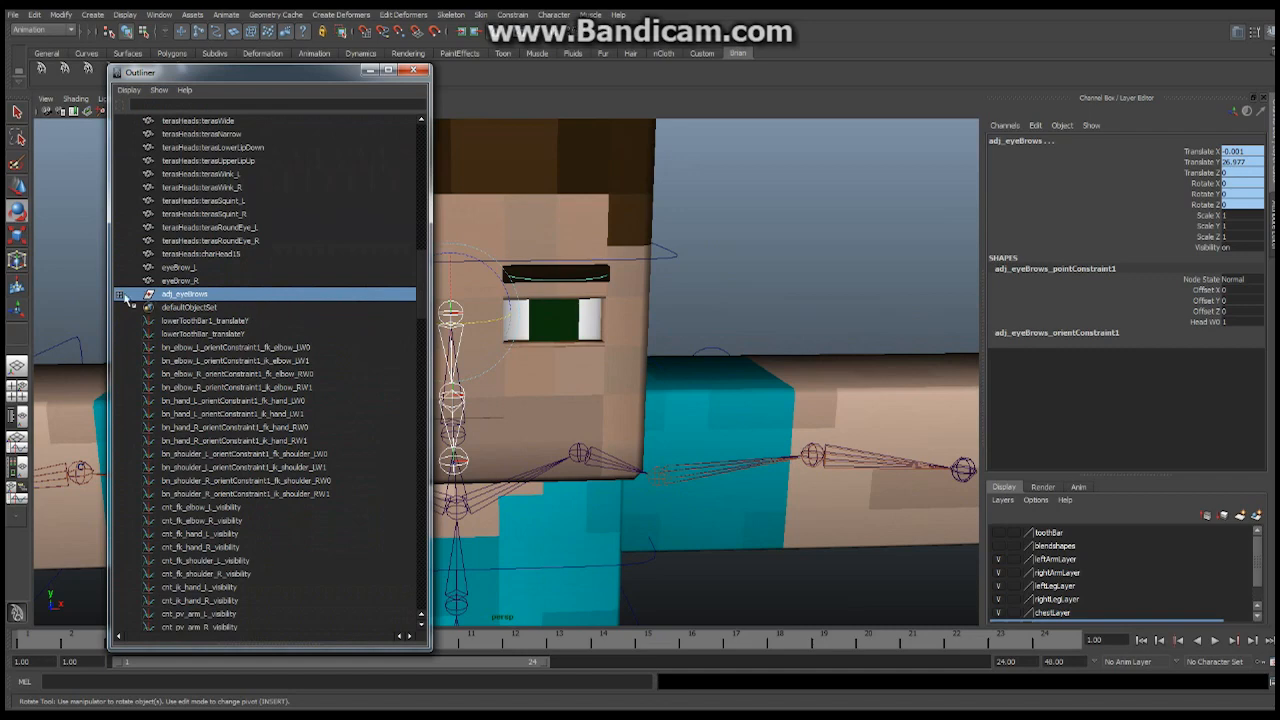
# - Parent each eyebrow mesh under its circle control inside adj_eyebrows, then close the Outliner
pyautogui.click(120, 292)
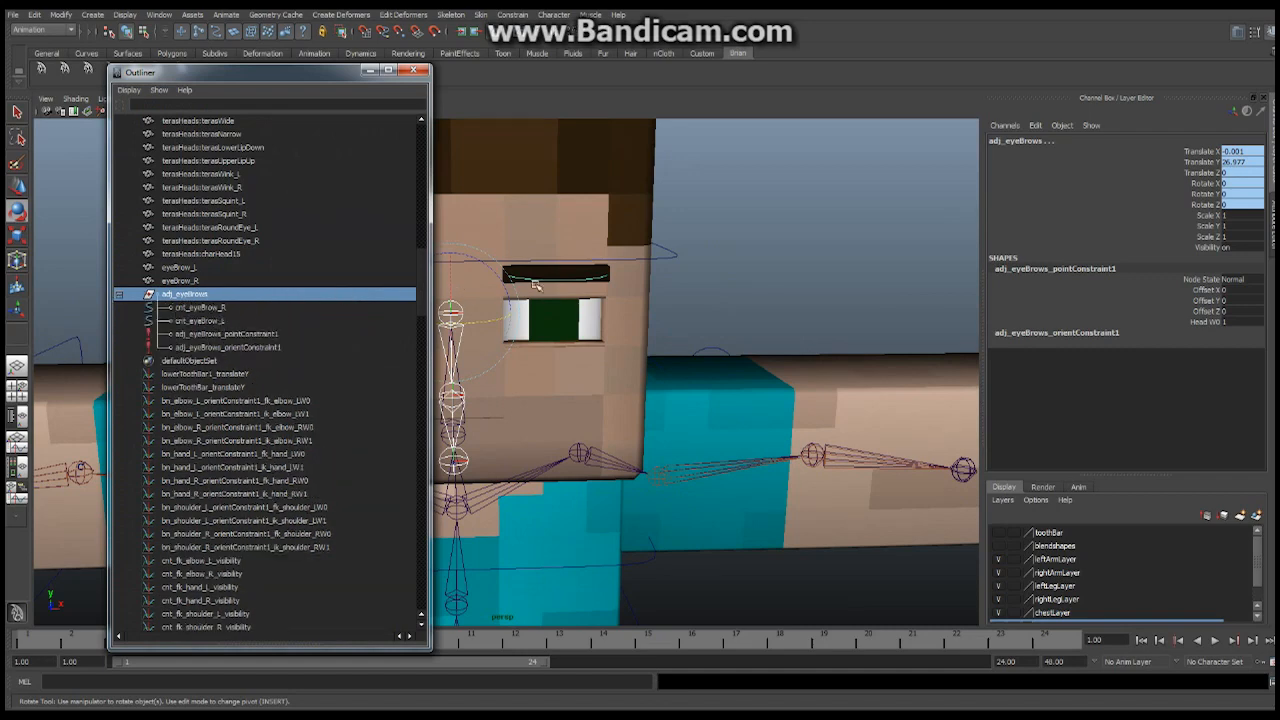
pyautogui.click(178, 268)
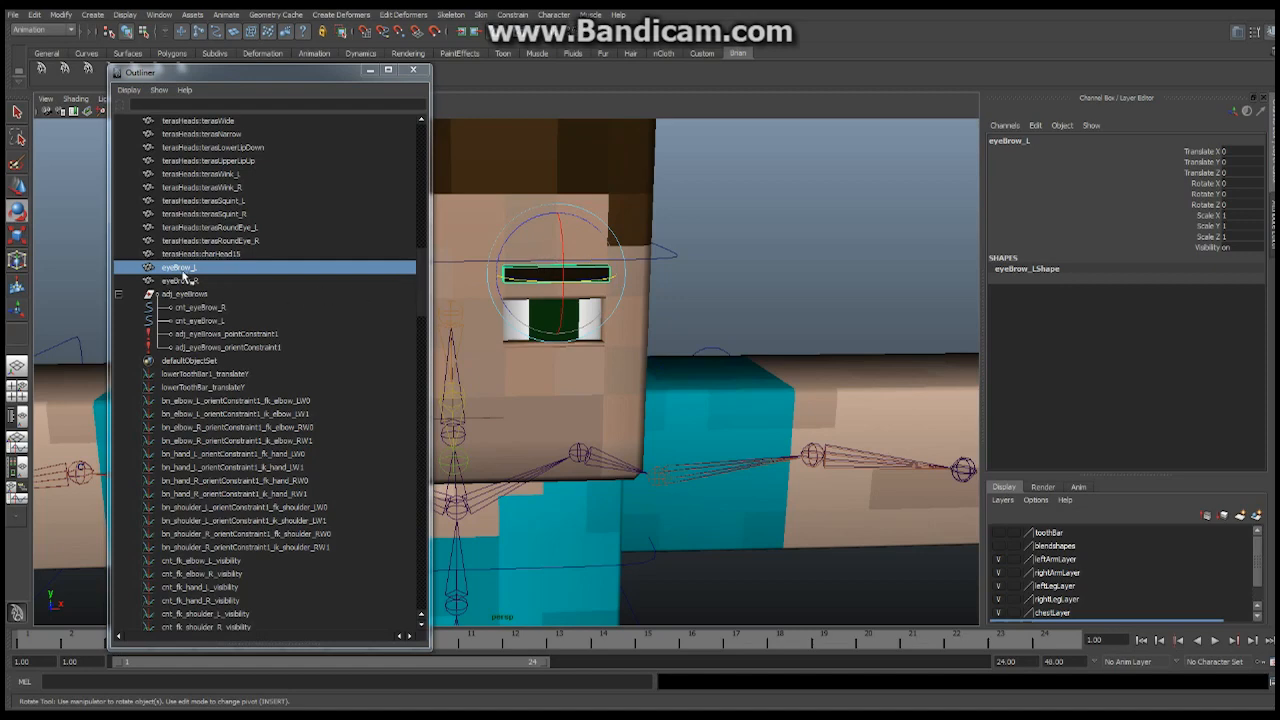
pyautogui.moveTo(180, 272)
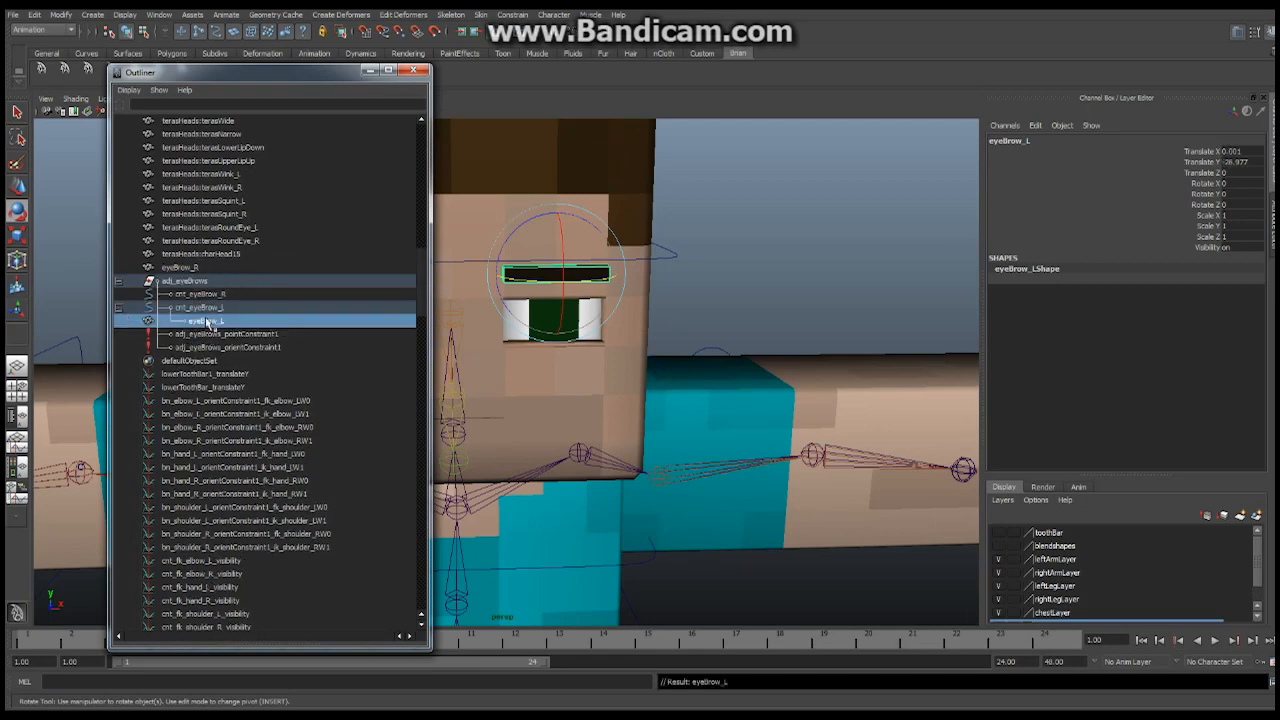
pyautogui.click(180, 268)
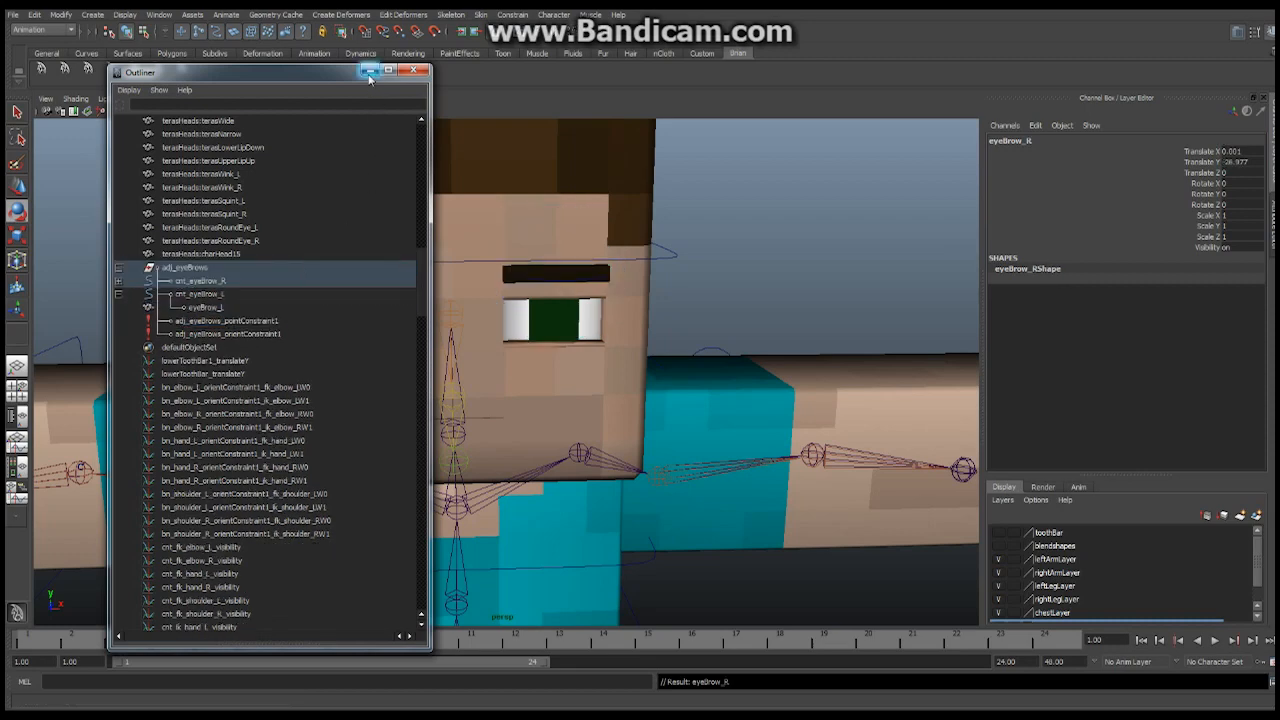
pyautogui.click(410, 72)
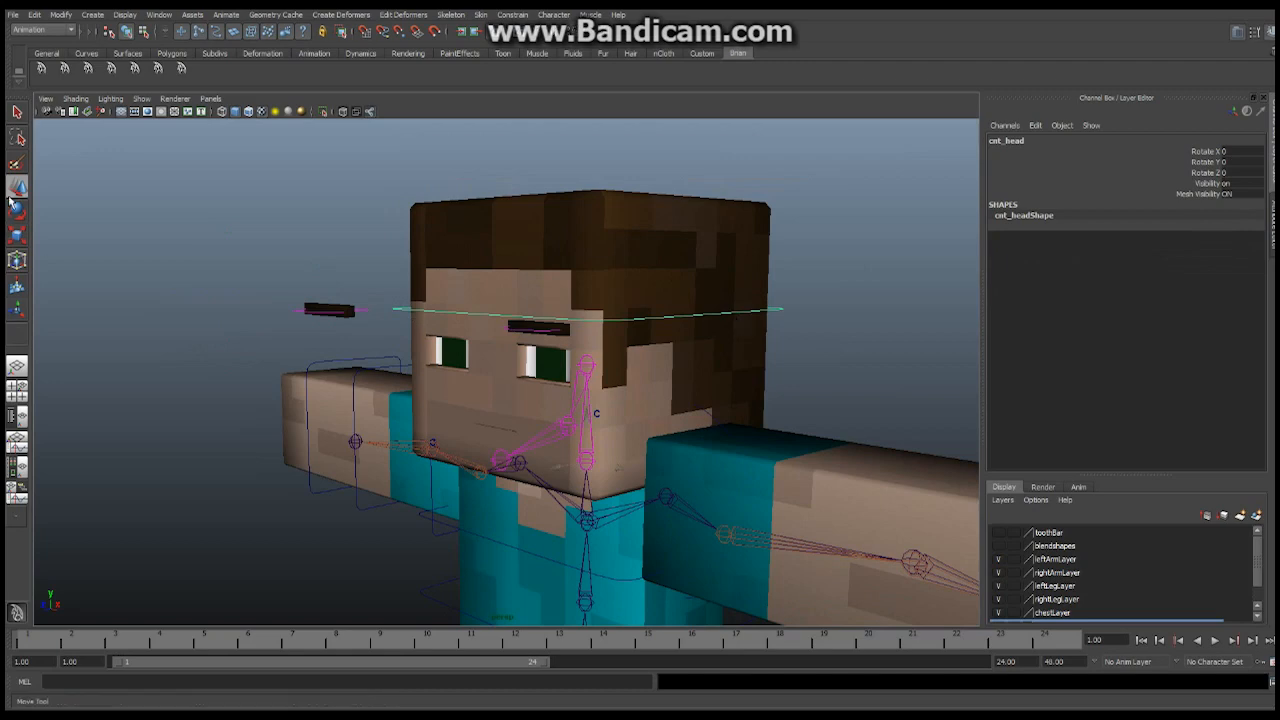
# - Rotate the head to confirm the brows follow, then tilt the left eyebrow from its circle control
pyautogui.moveTo(580, 420); pyautogui.dragTo(590, 470)
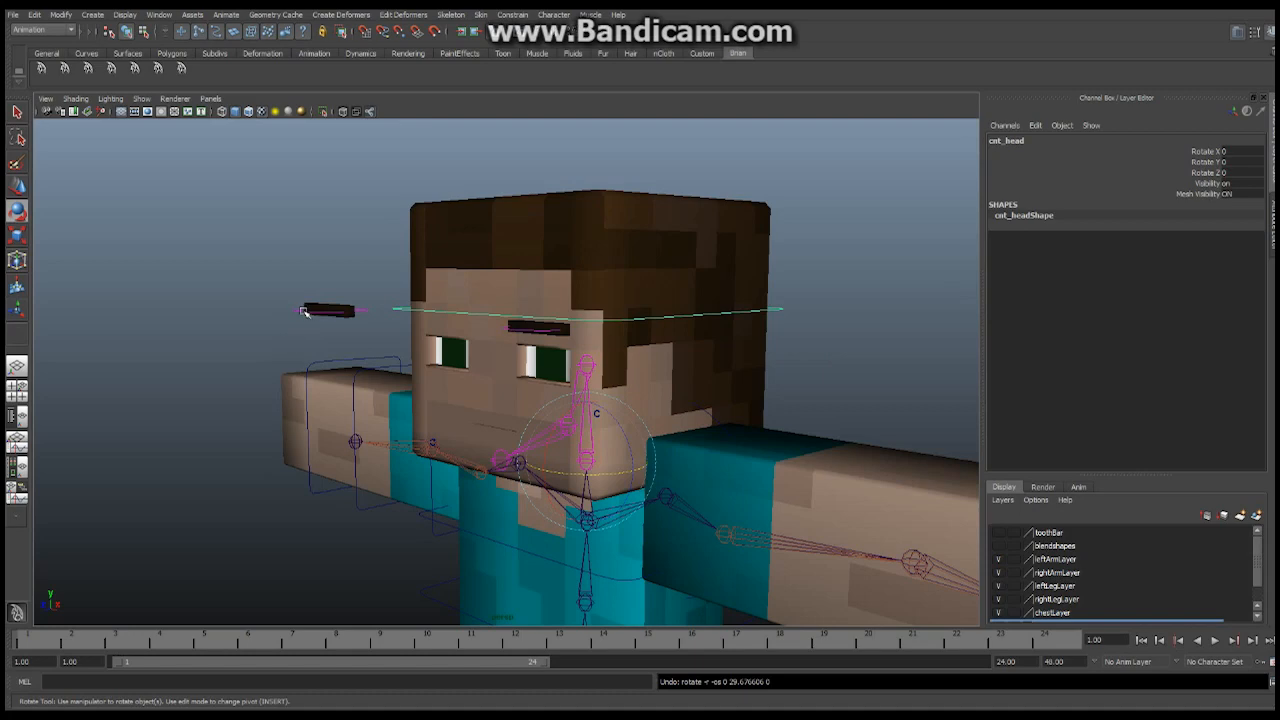
pyautogui.click(336, 310)
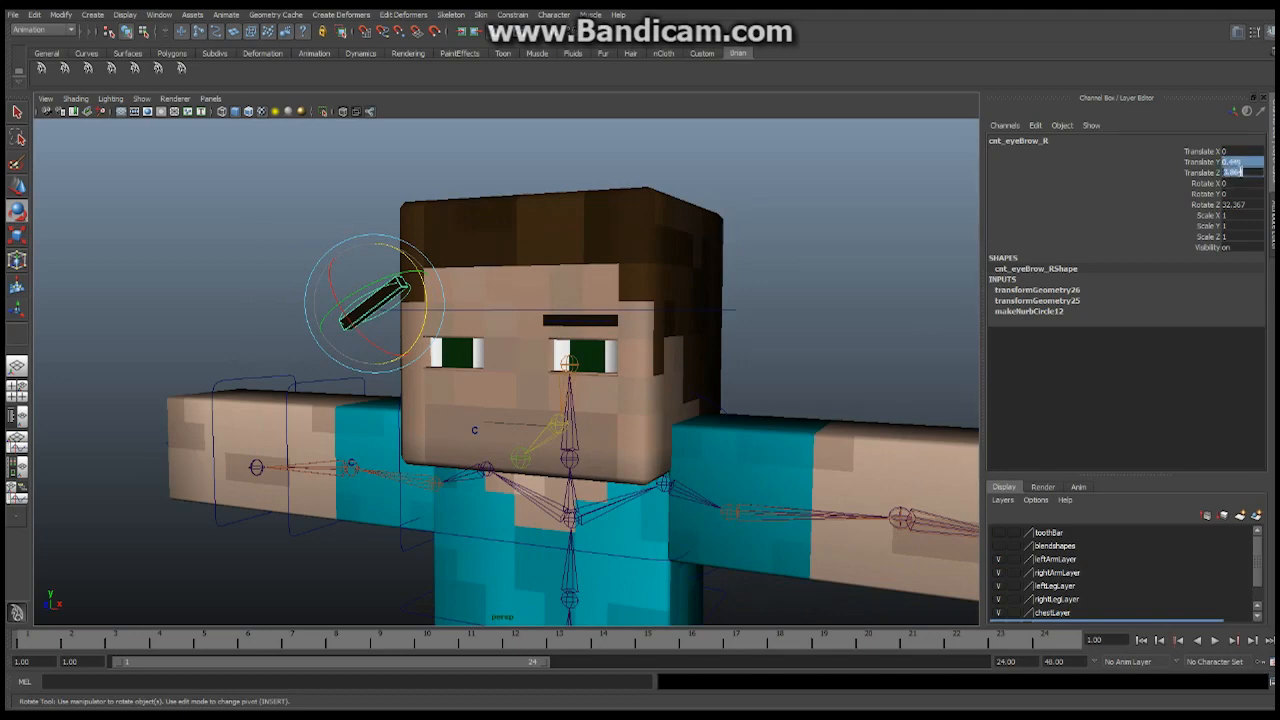
pyautogui.moveTo(376, 300); pyautogui.dragTo(450, 324)
pyautogui.write('0')
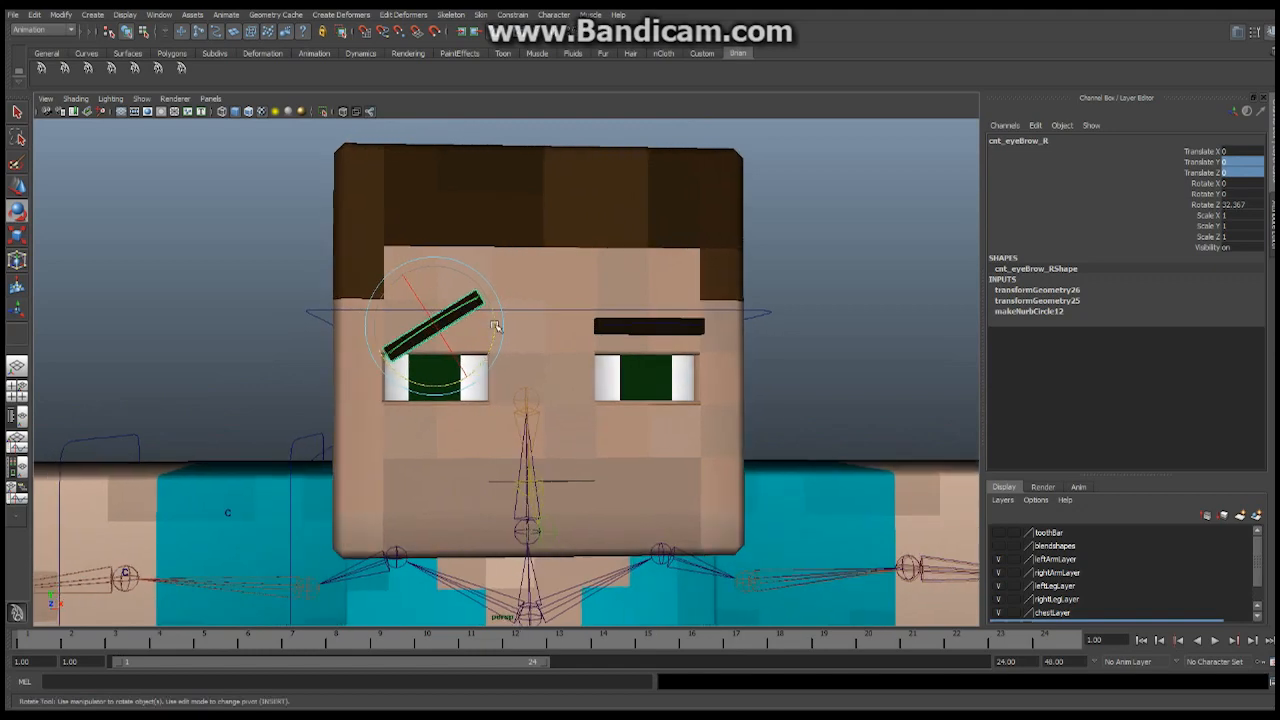
pyautogui.moveTo(470, 310); pyautogui.dragTo(436, 336)
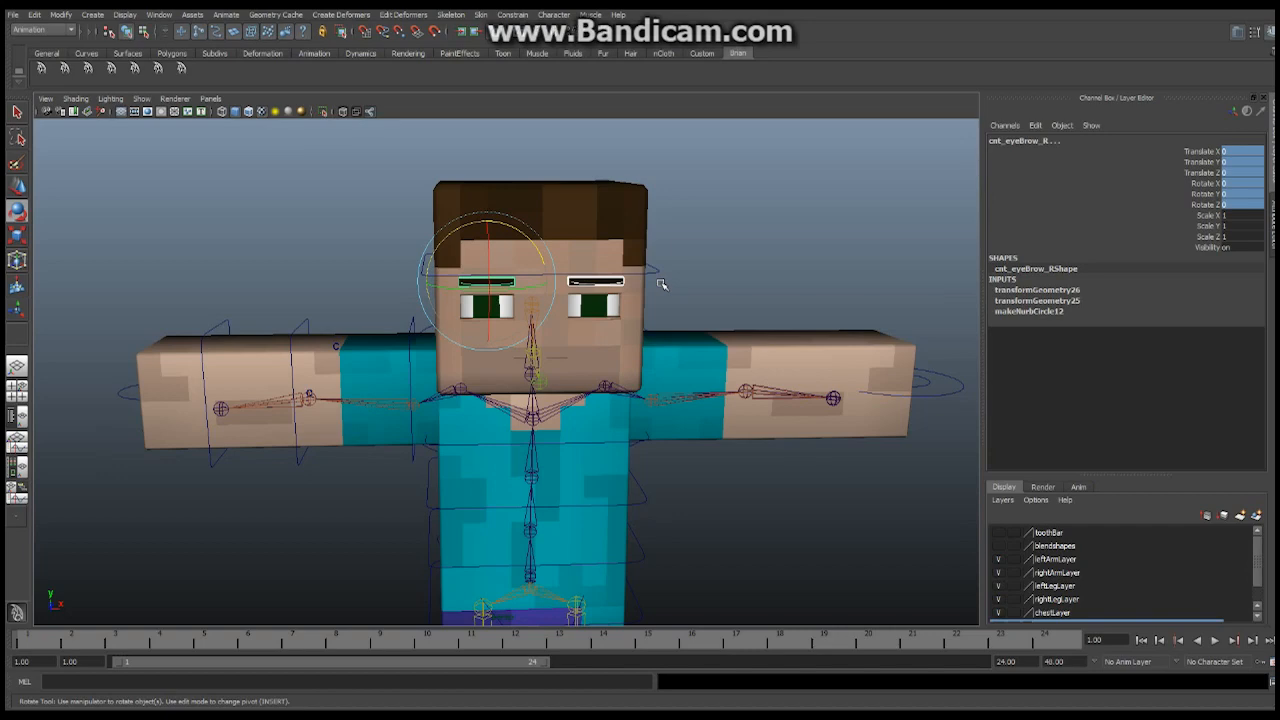
pyautogui.moveTo(634, 388)
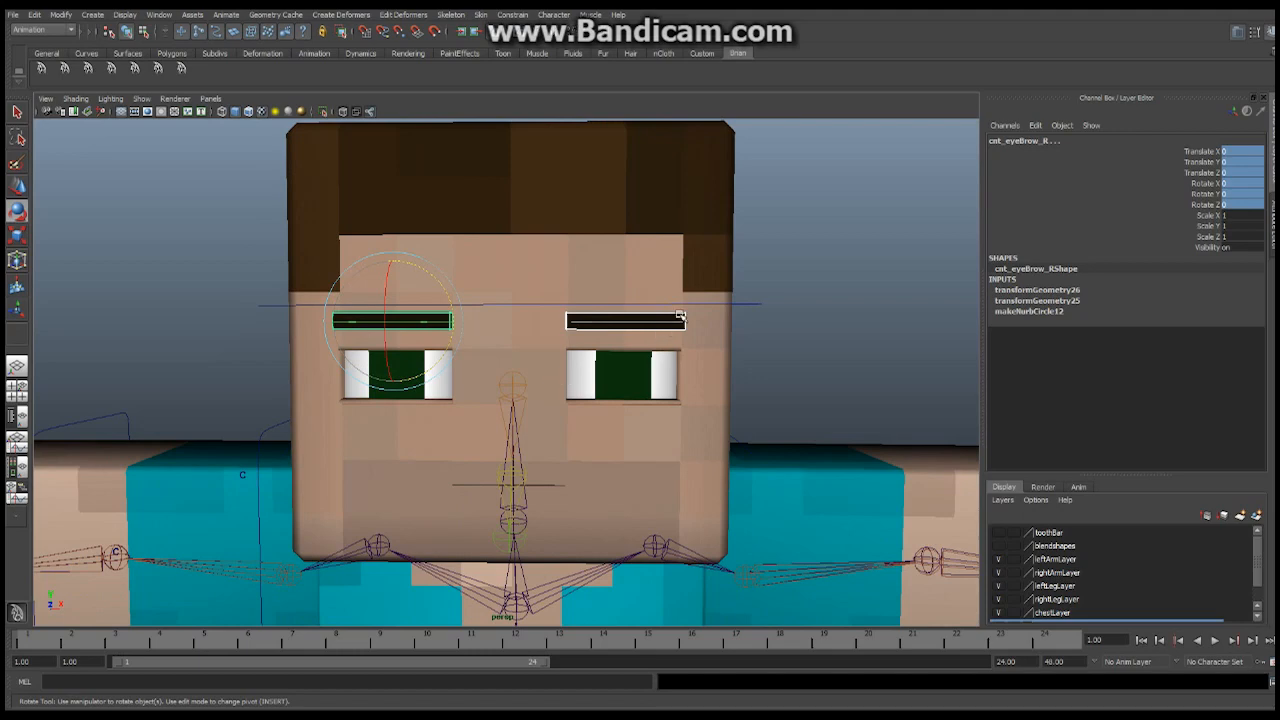
pyautogui.moveTo(702, 312)
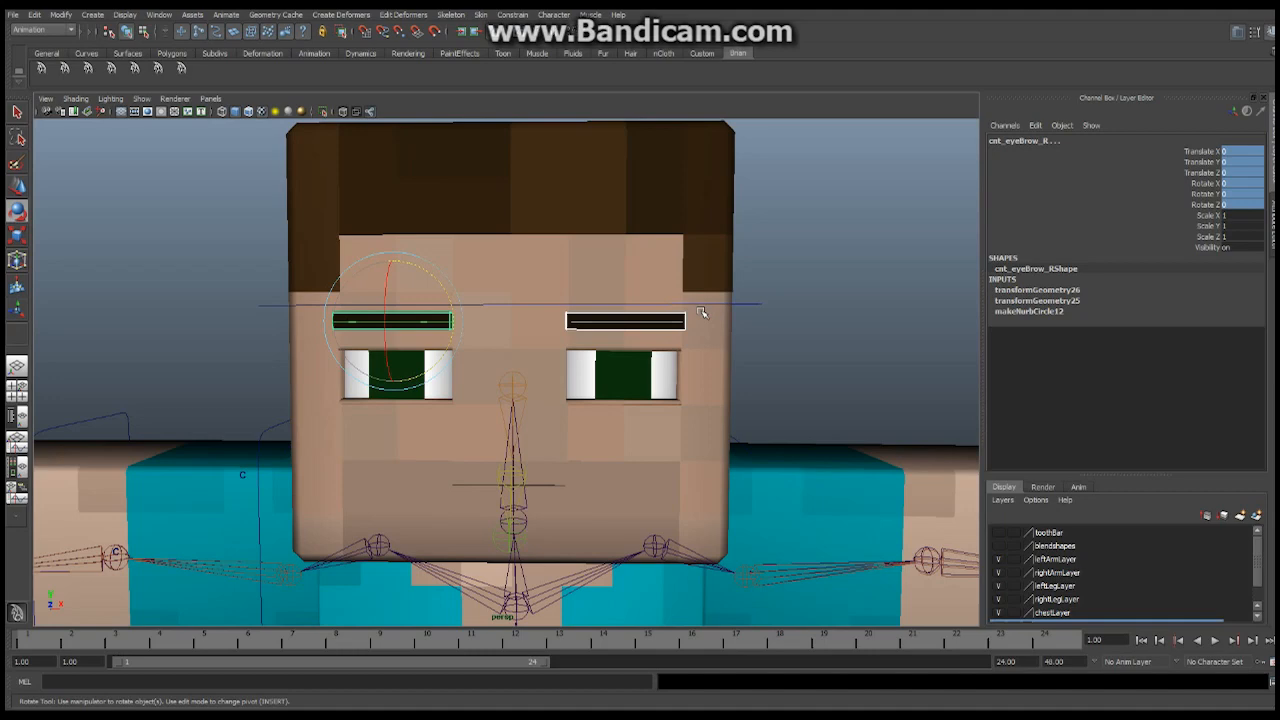
pyautogui.moveTo(738, 328)
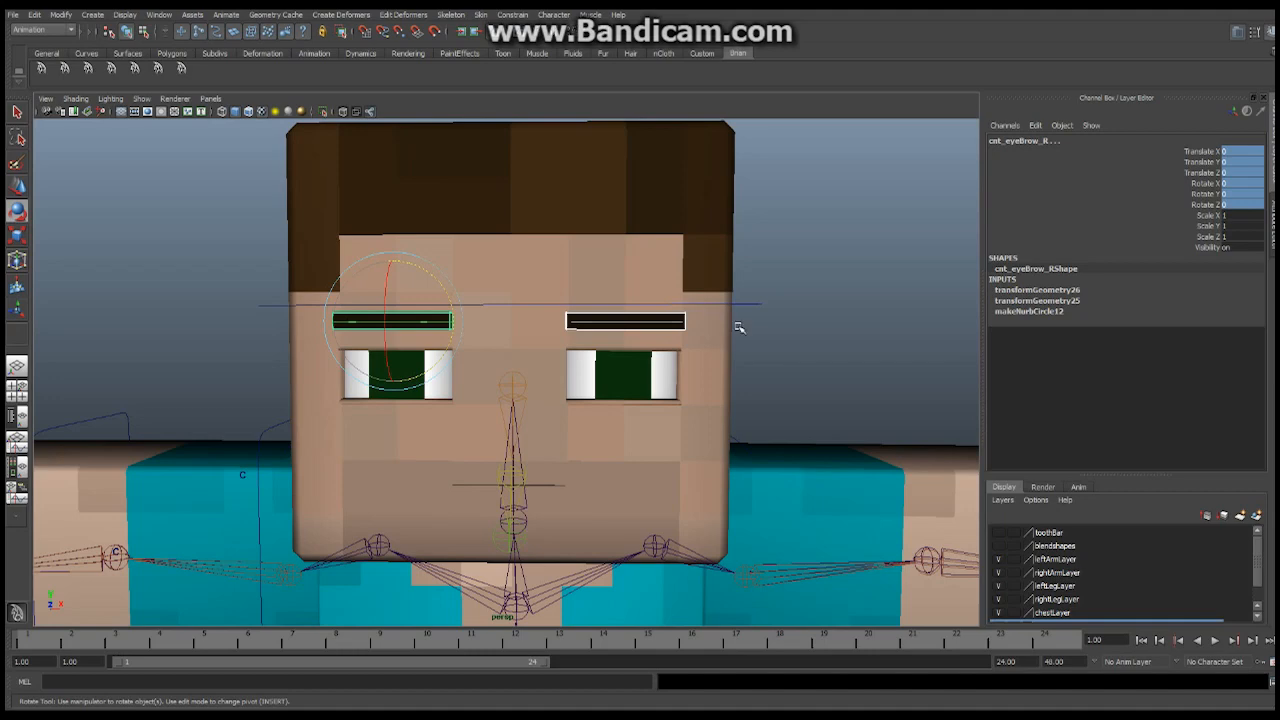